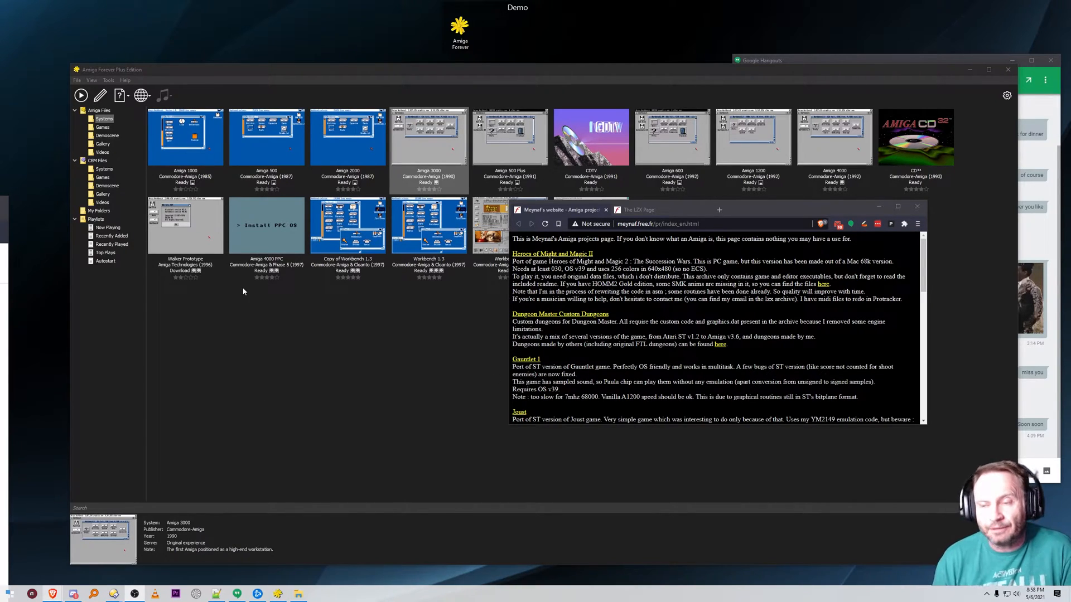
mouse_move(289, 374)
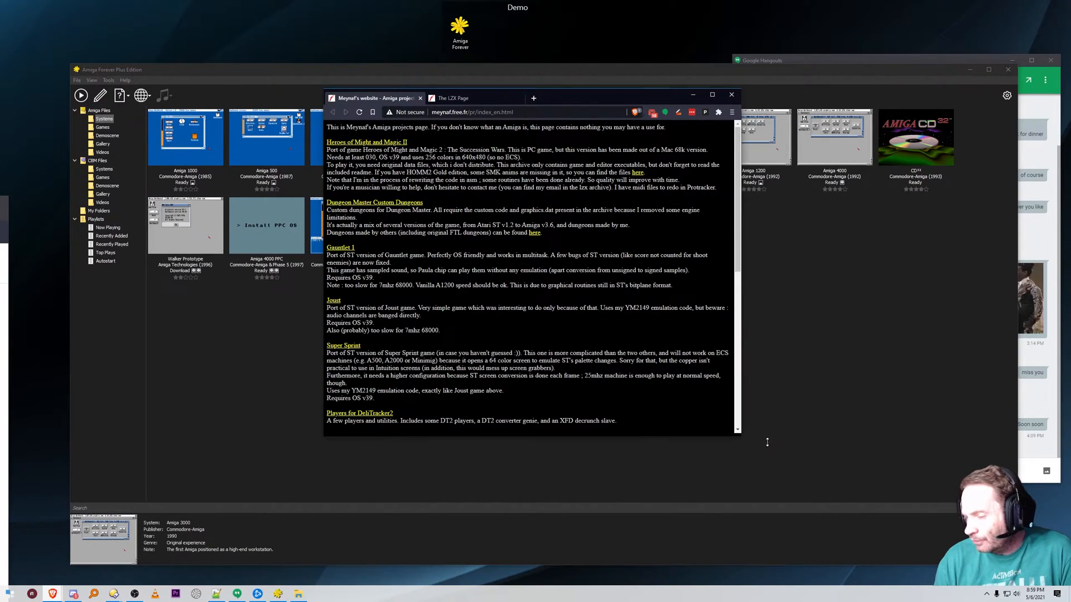
Step: Download the oids.lzx archive from Meynaf's site into C:\amiga
scroll("down", 3)
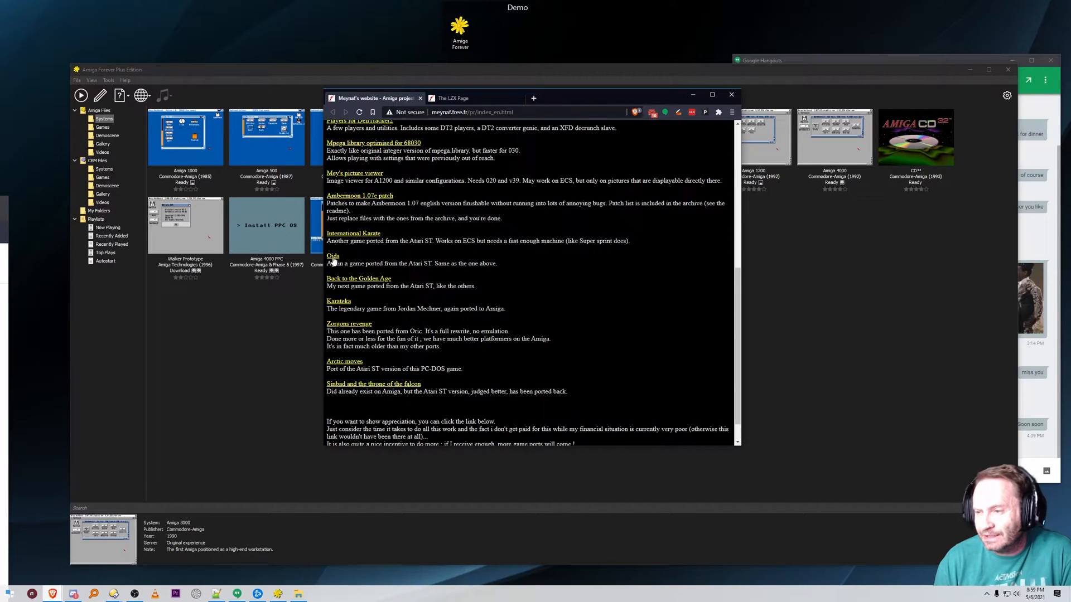
left_click(333, 256)
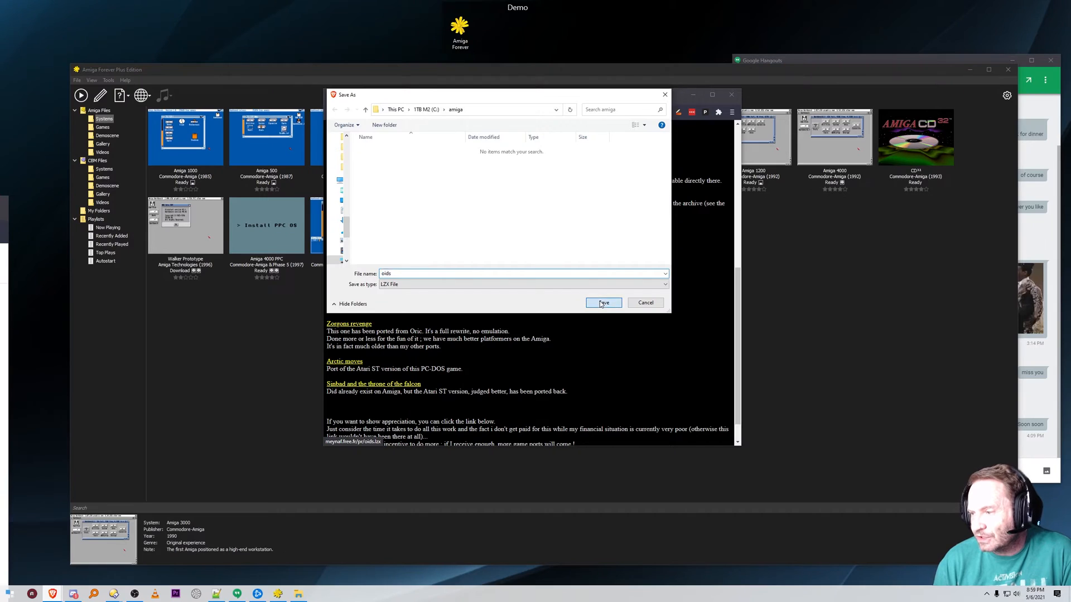
left_click(604, 303)
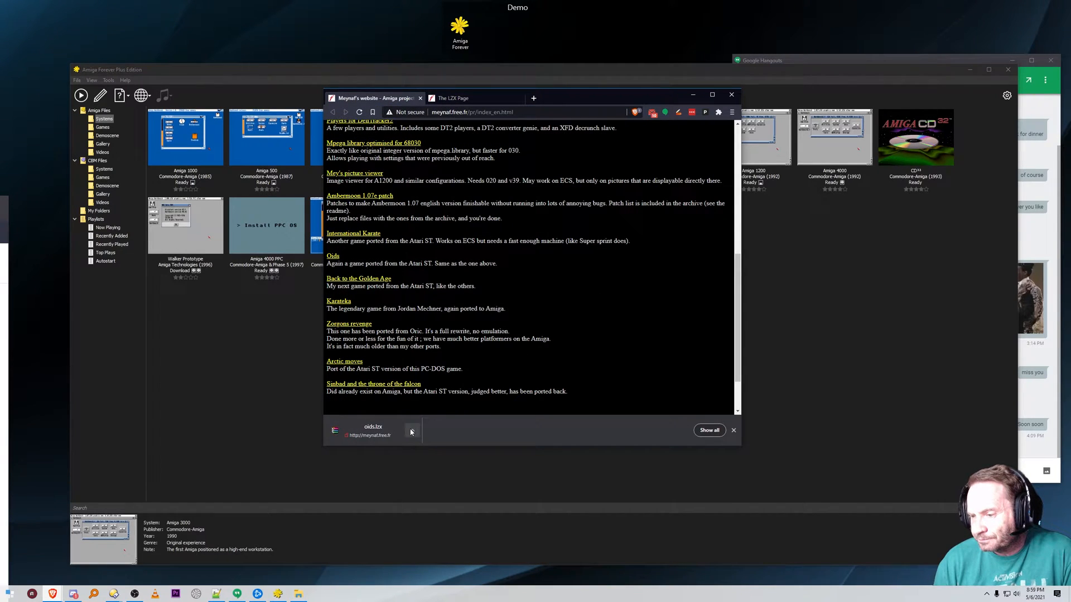
Step: Show the finished oids.lzx download in its C:\amiga folder and select it
left_click(412, 431)
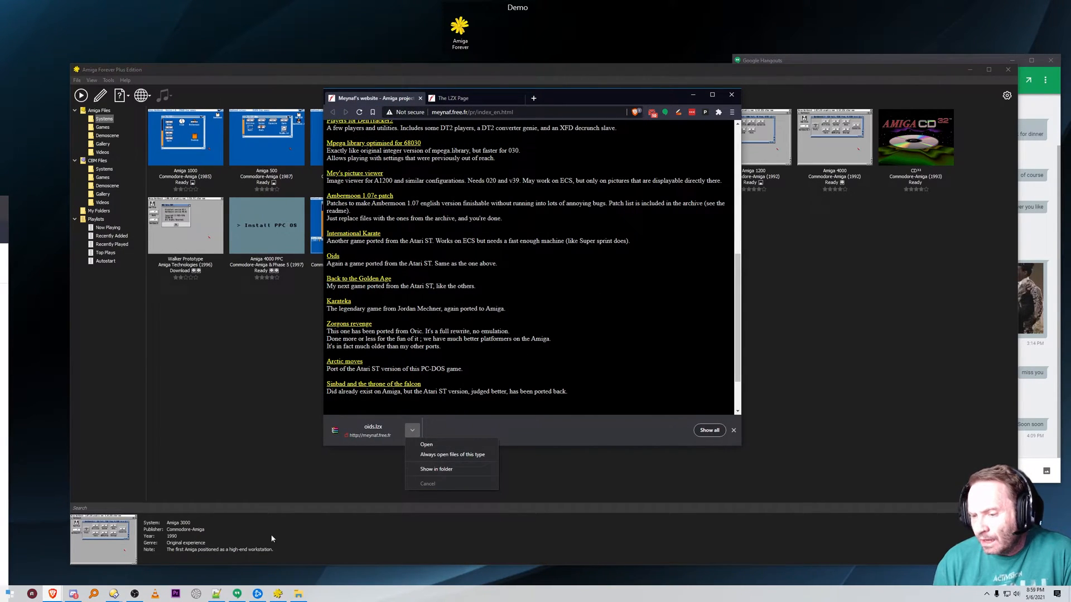
left_click(436, 470)
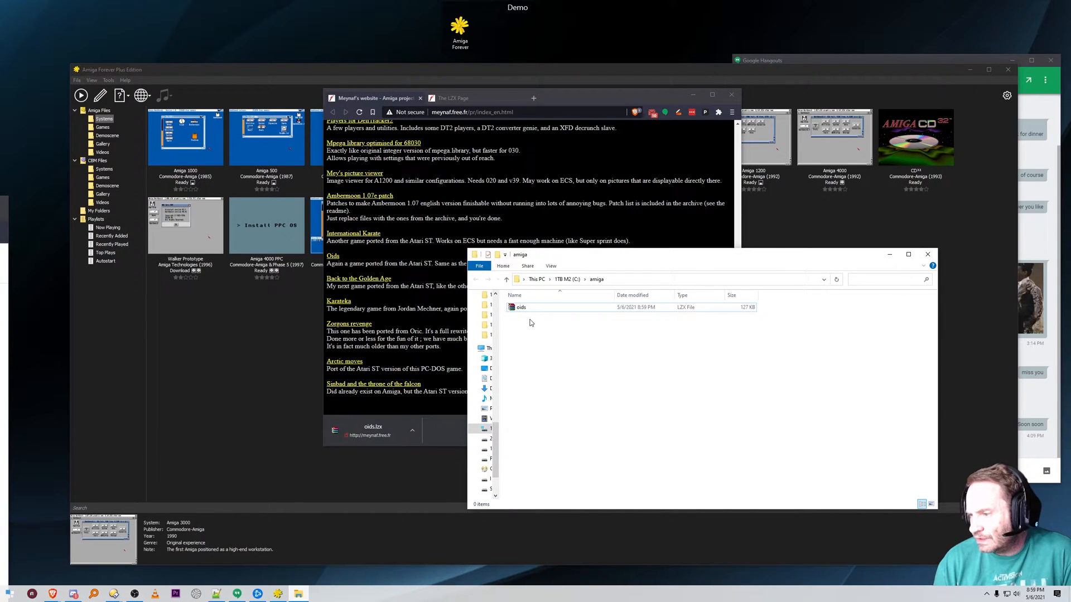
left_click(520, 308)
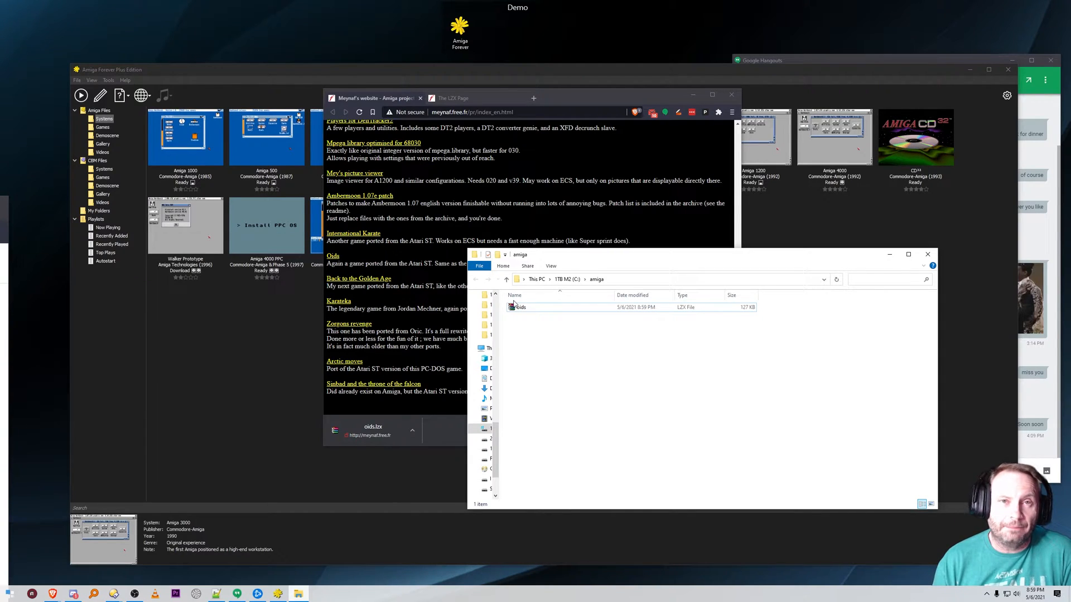
left_click(534, 294)
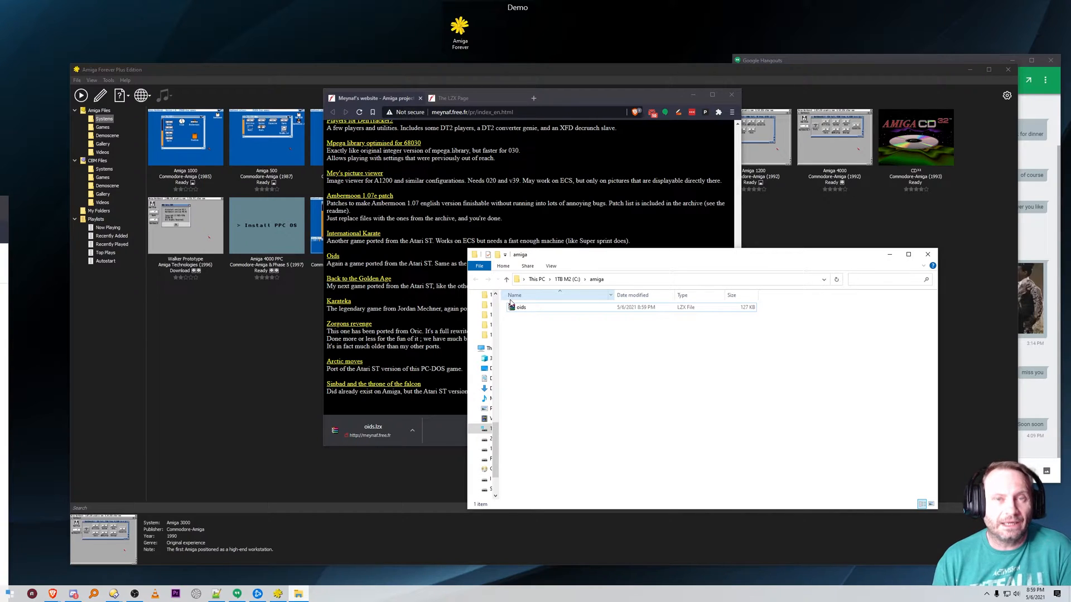
mouse_move(544, 299)
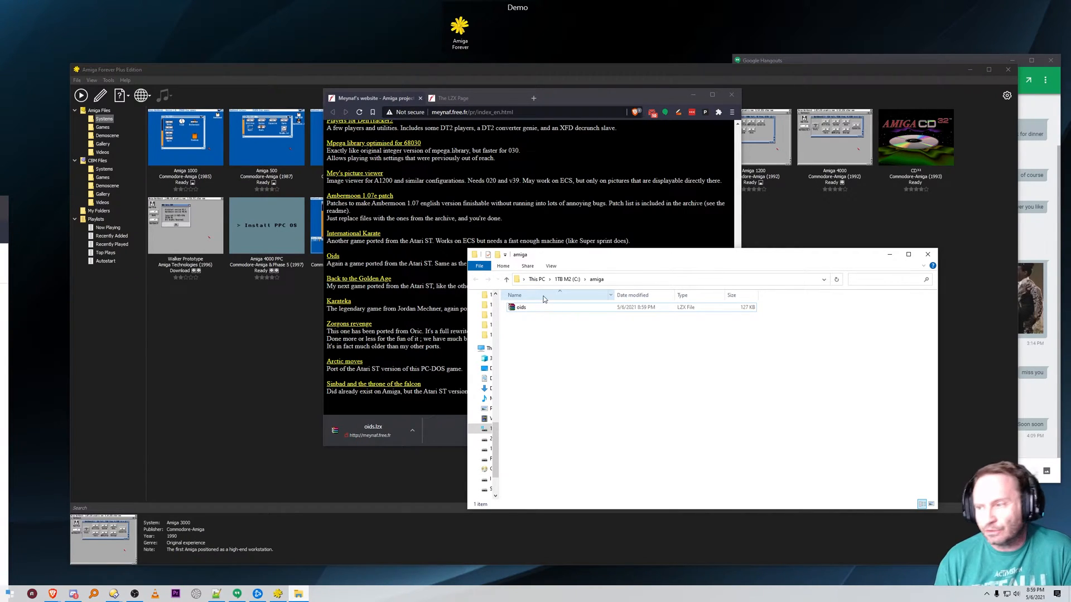
Step: From The LZX Page's Other Platforms section, download W95unlzx.lha into C:\amiga
left_click(450, 98)
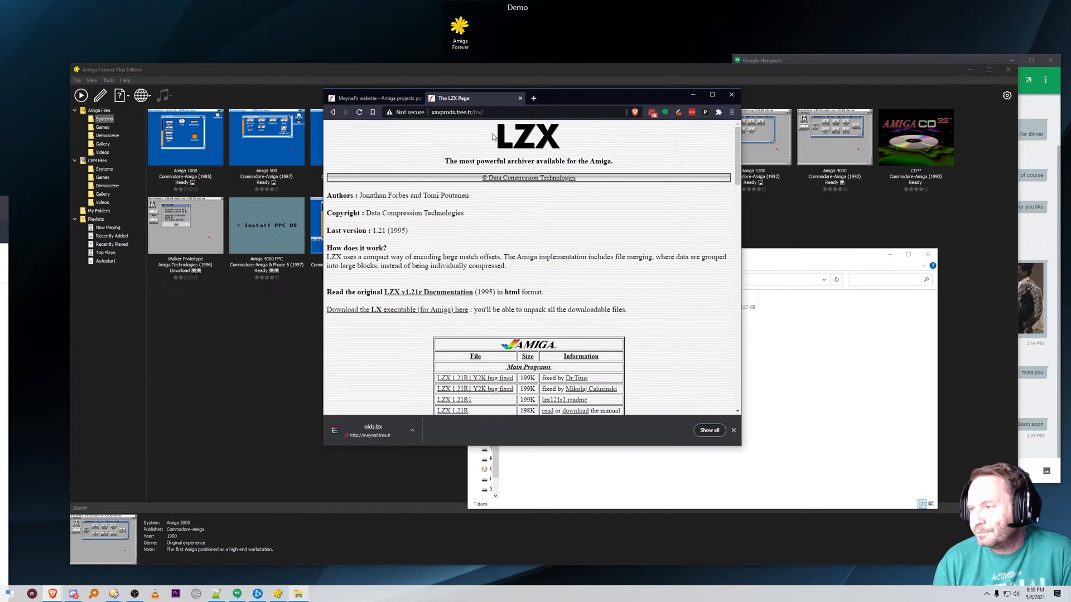
mouse_move(509, 169)
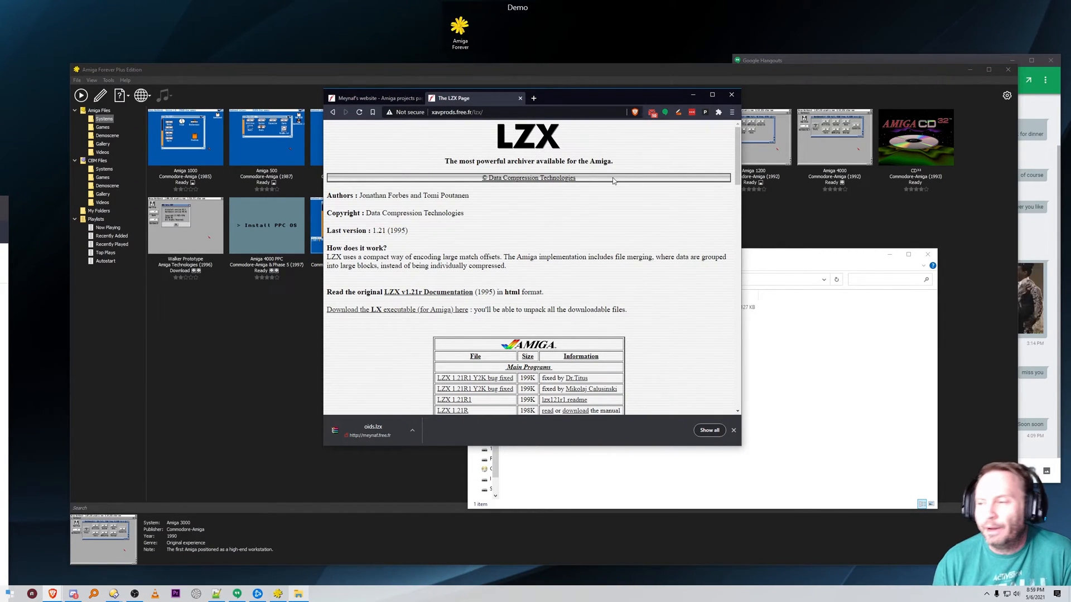
scroll("down", 3)
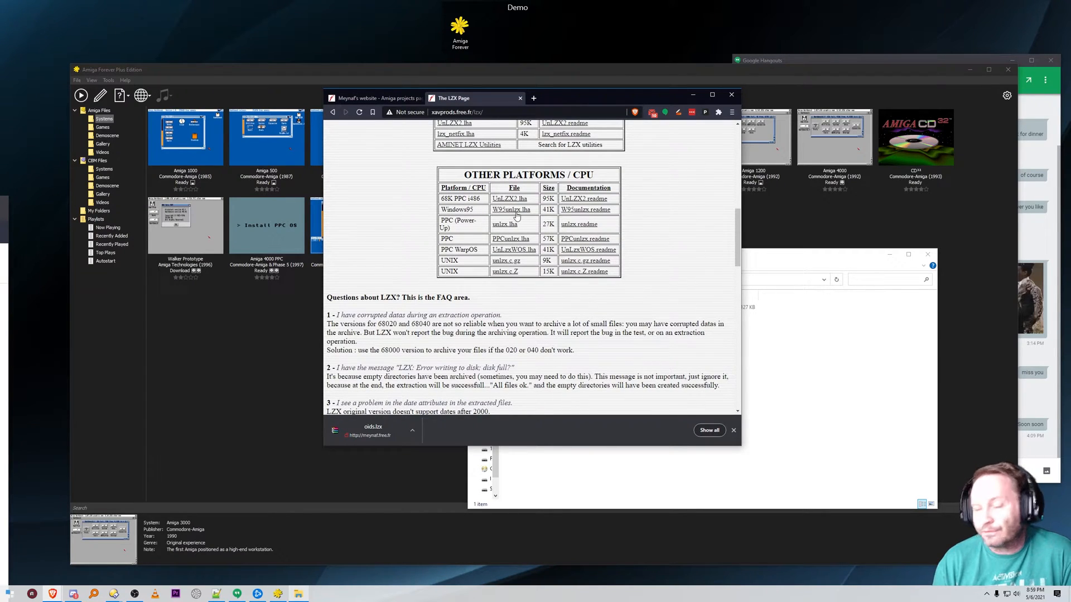
mouse_move(512, 210)
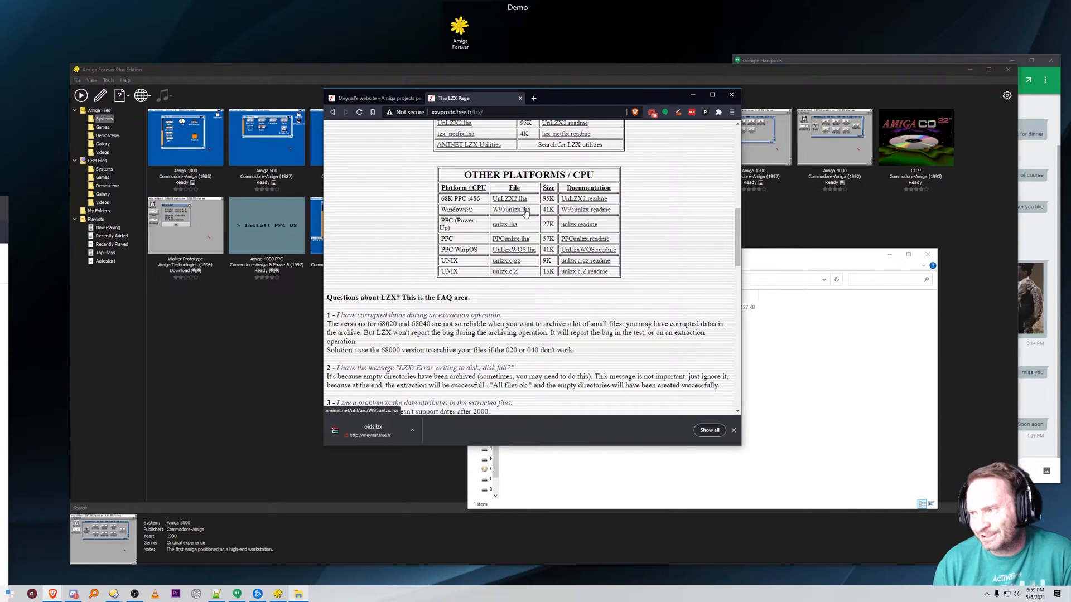
left_click(508, 210)
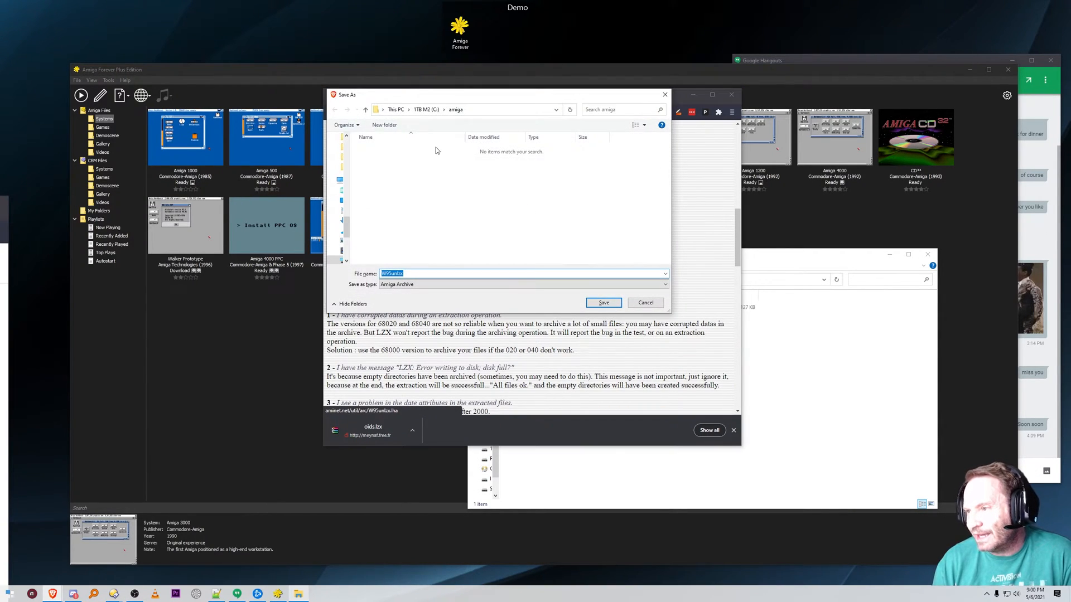
left_click(603, 303)
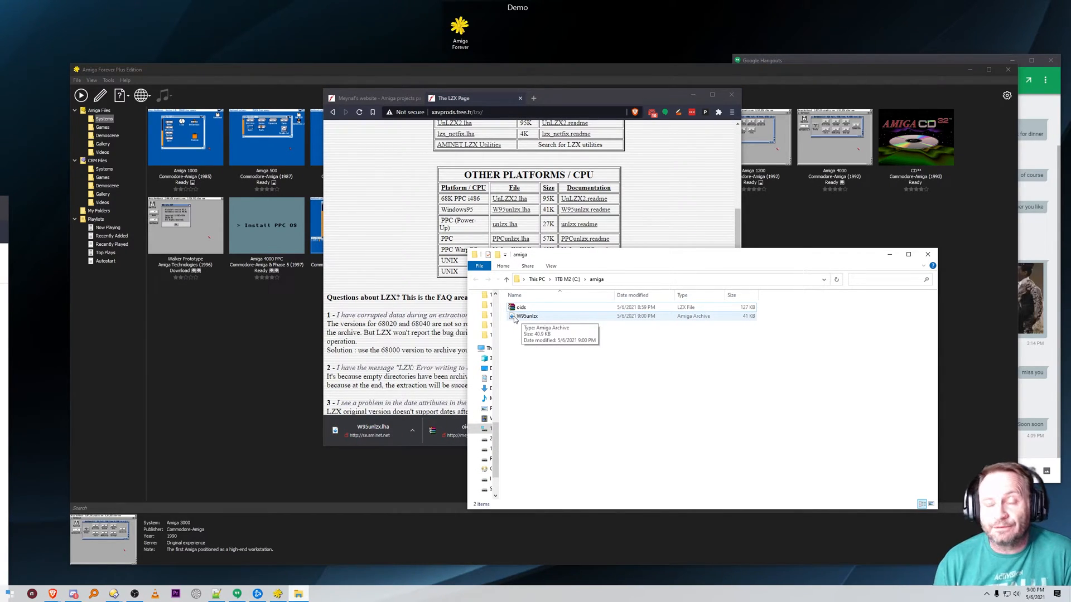
Step: Extract W95unlzx and run unlzx.exe on oids.lzx to unpack the game
right_click(526, 315)
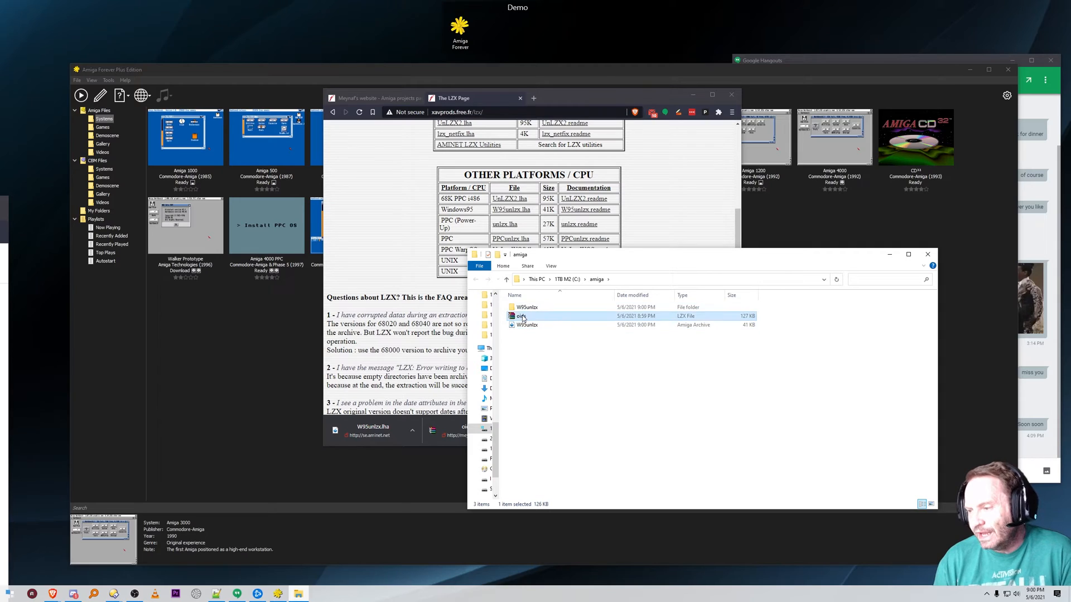
left_click_drag(522, 316, 529, 306)
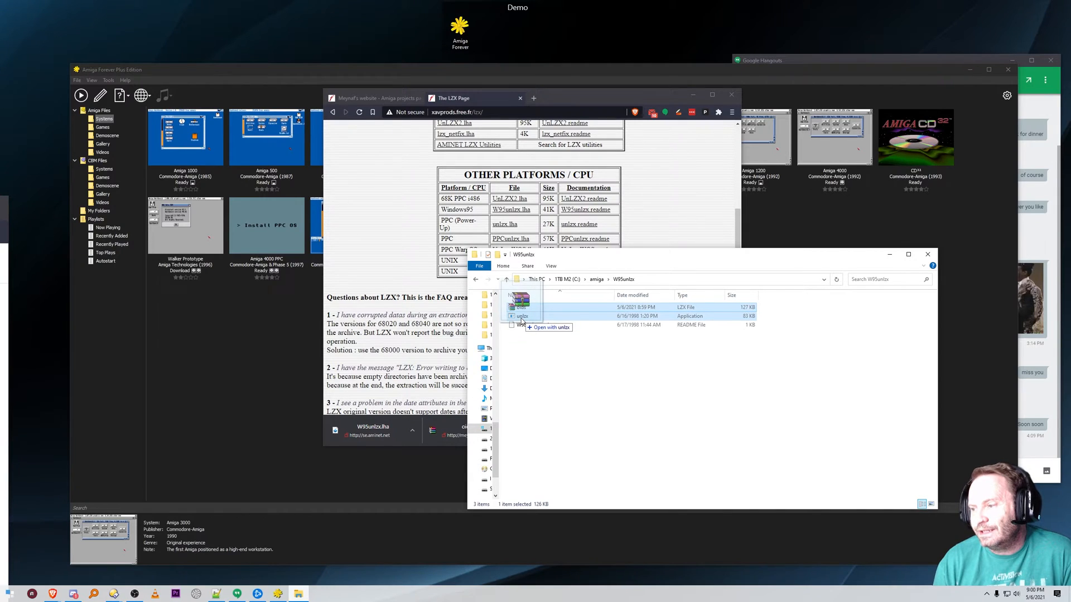
double_click(522, 316)
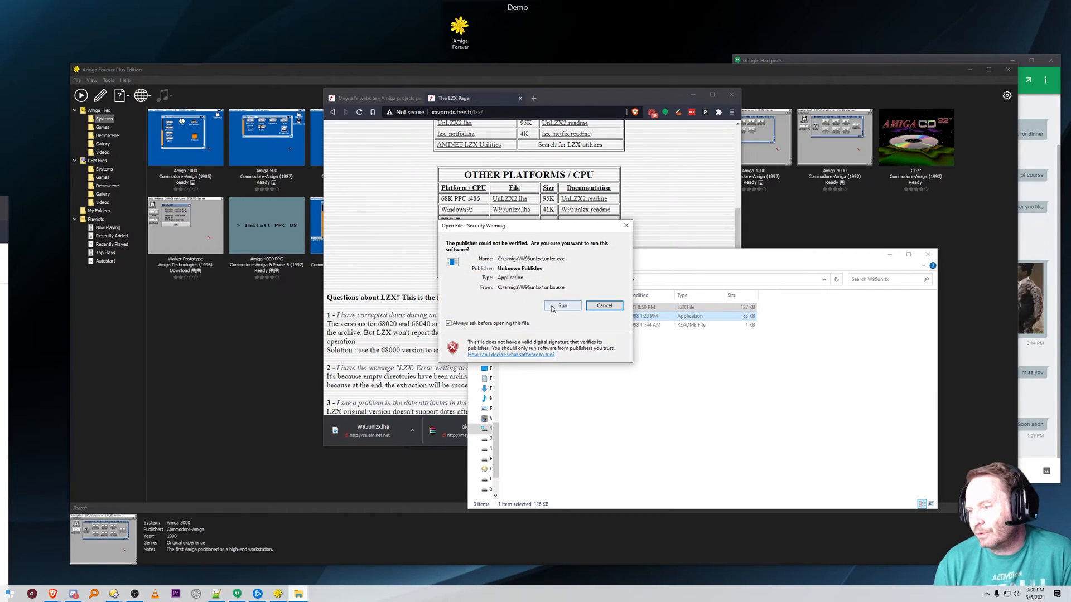
left_click(561, 306)
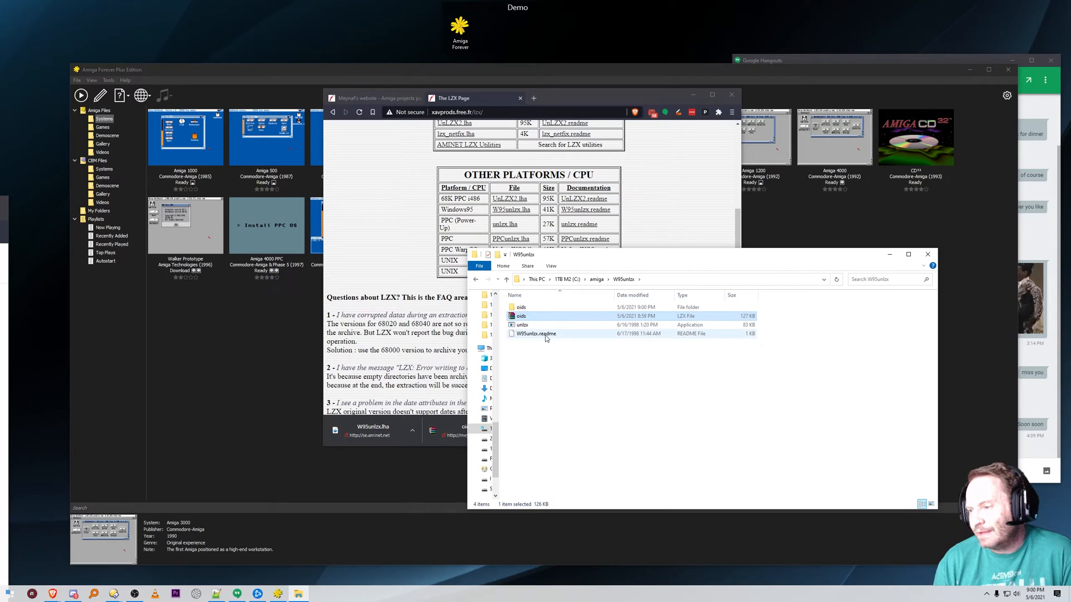
Step: Place the extracted oids folder inside C:\amiga and select it
double_click(521, 316)
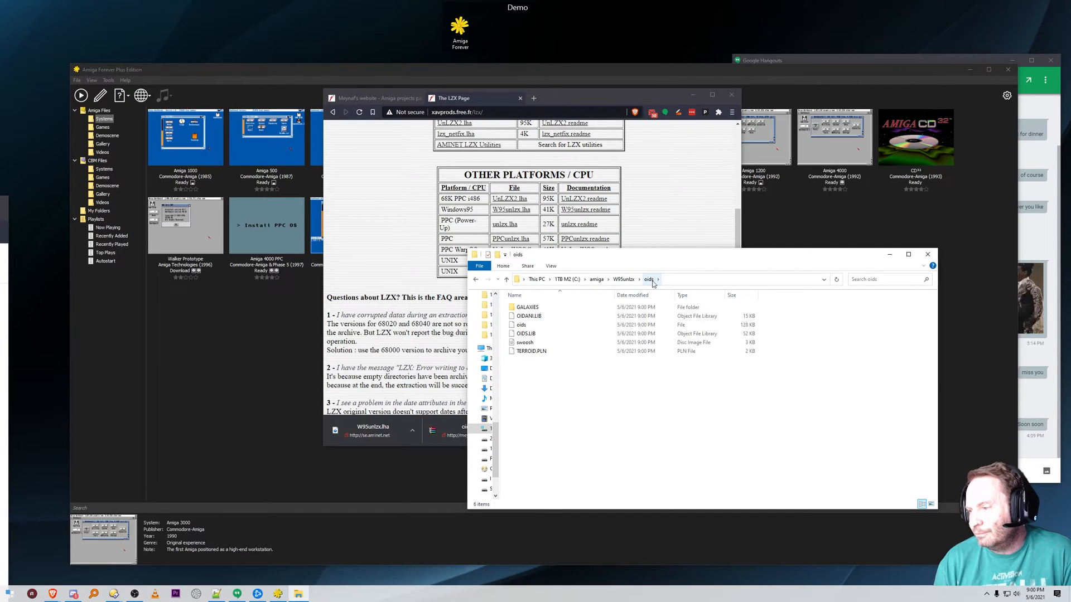
left_click(596, 279)
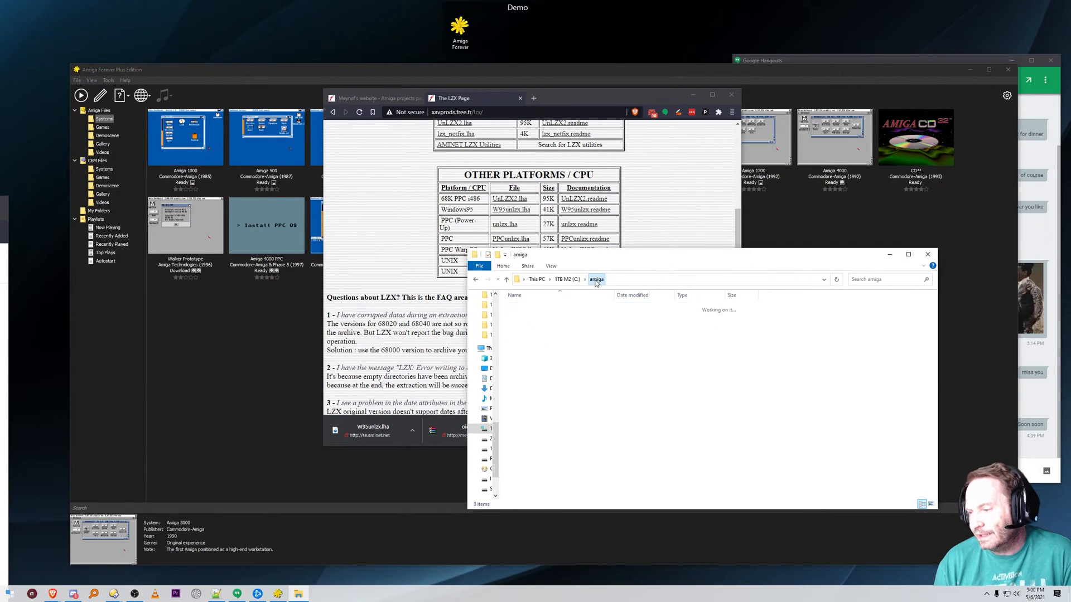
left_click(529, 334)
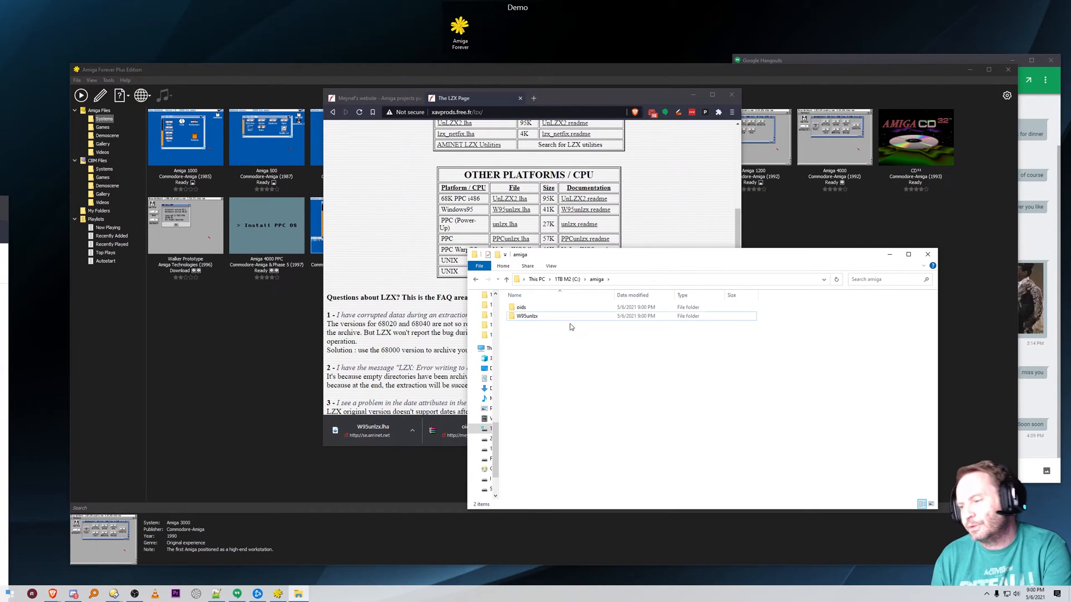
left_click(540, 307)
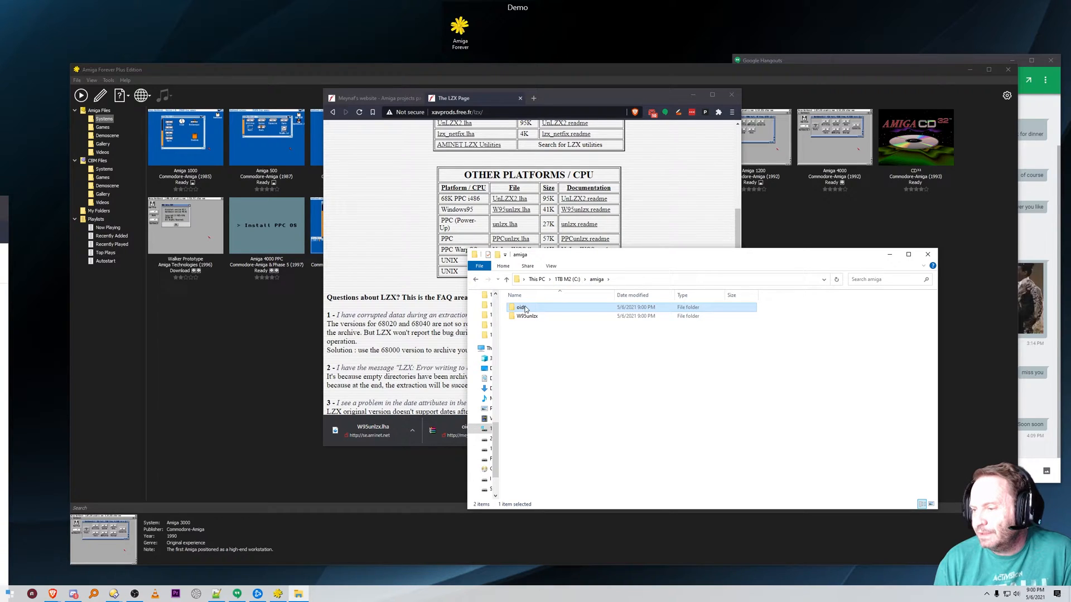
Step: Open the oids folder and check its oids program and OIDIAN.LIB files
double_click(523, 307)
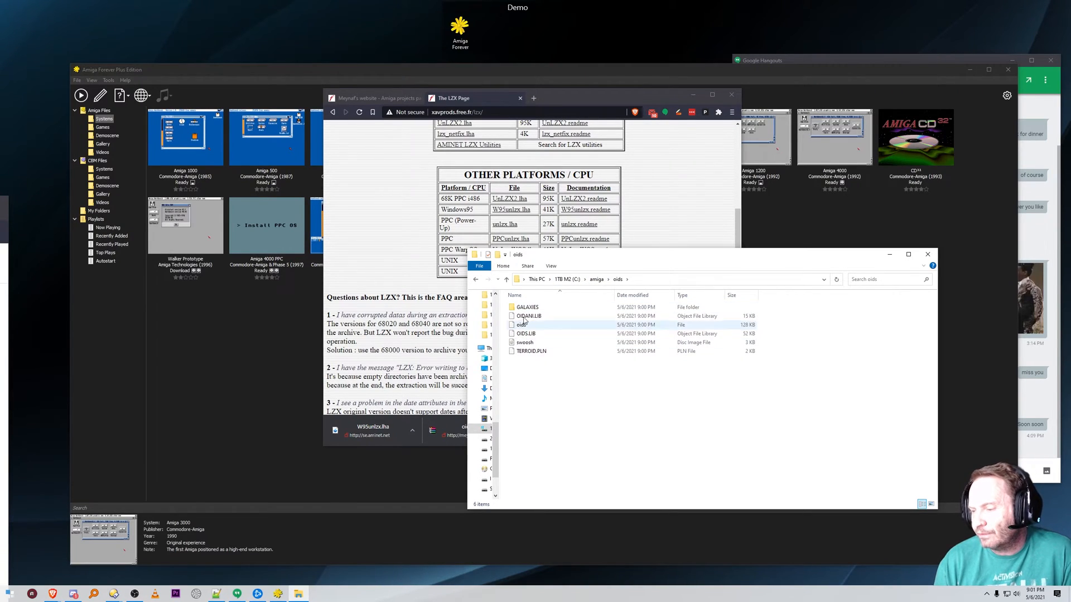
left_click(529, 316)
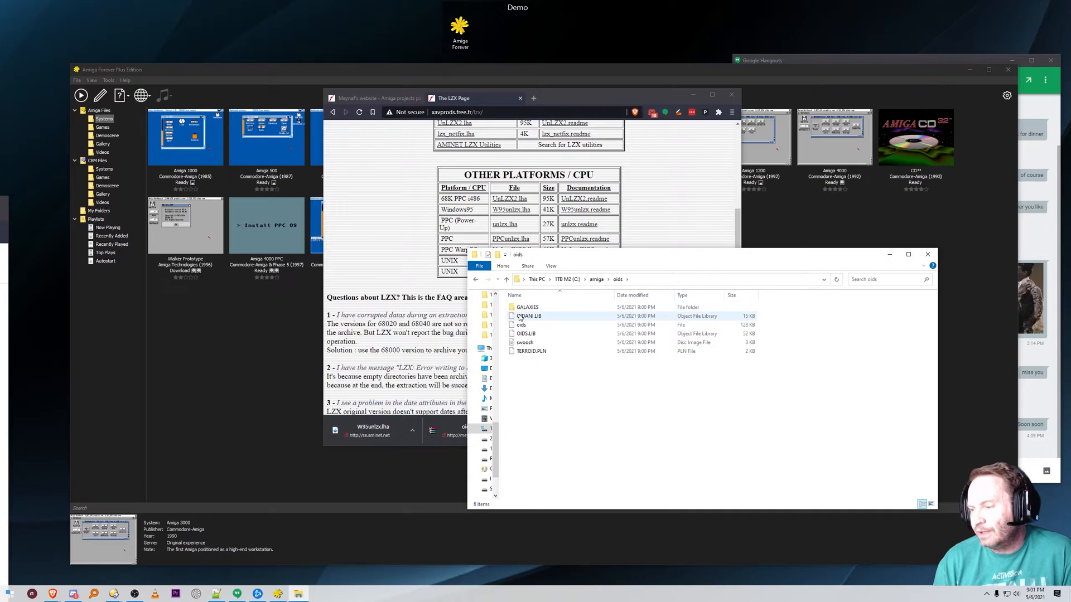
left_click(596, 279)
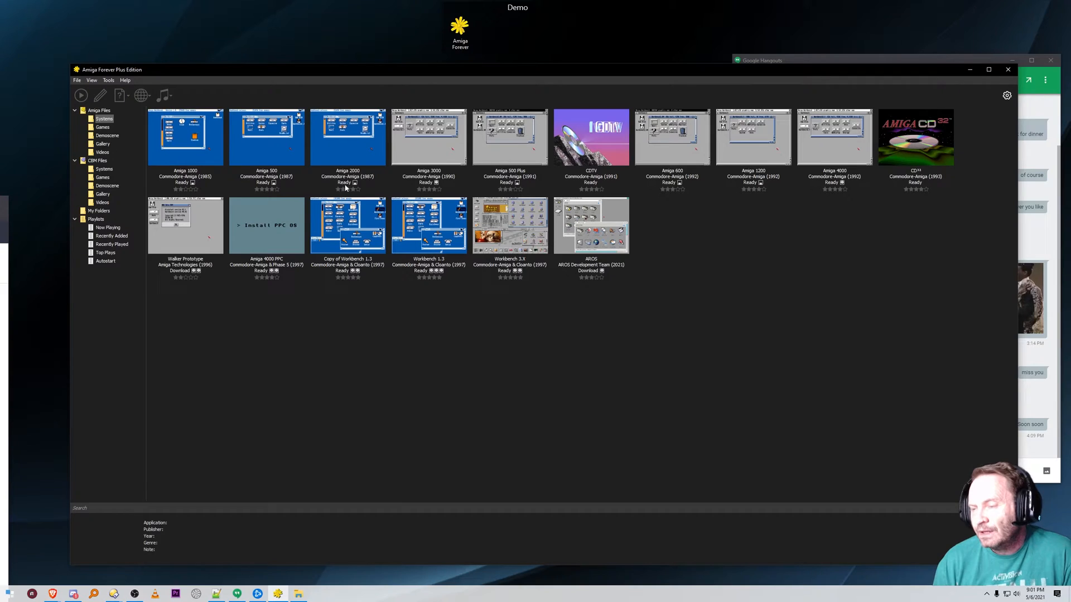
mouse_move(454, 166)
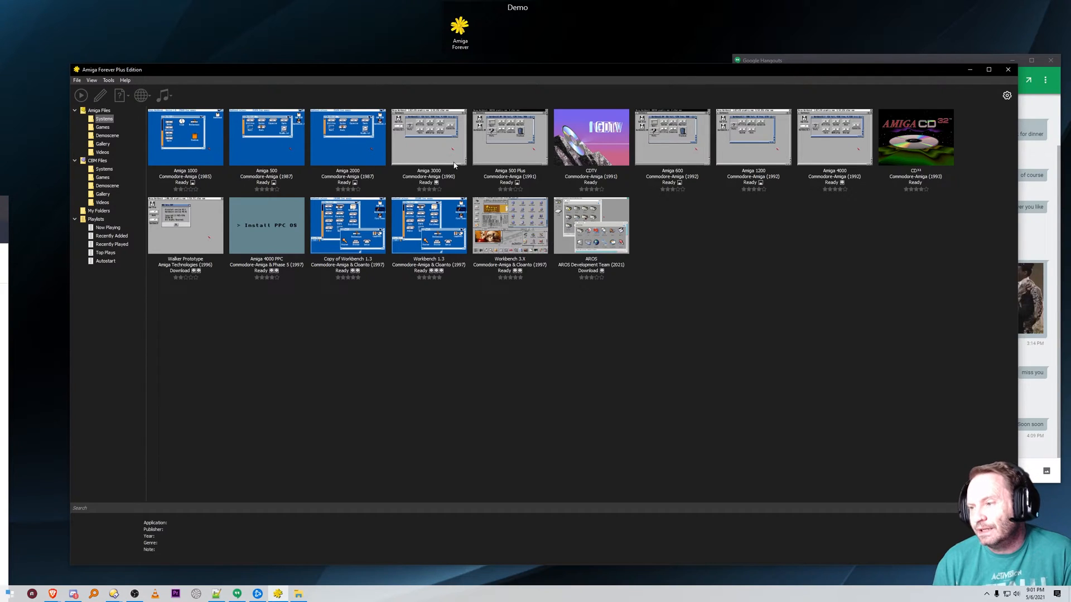
mouse_move(454, 196)
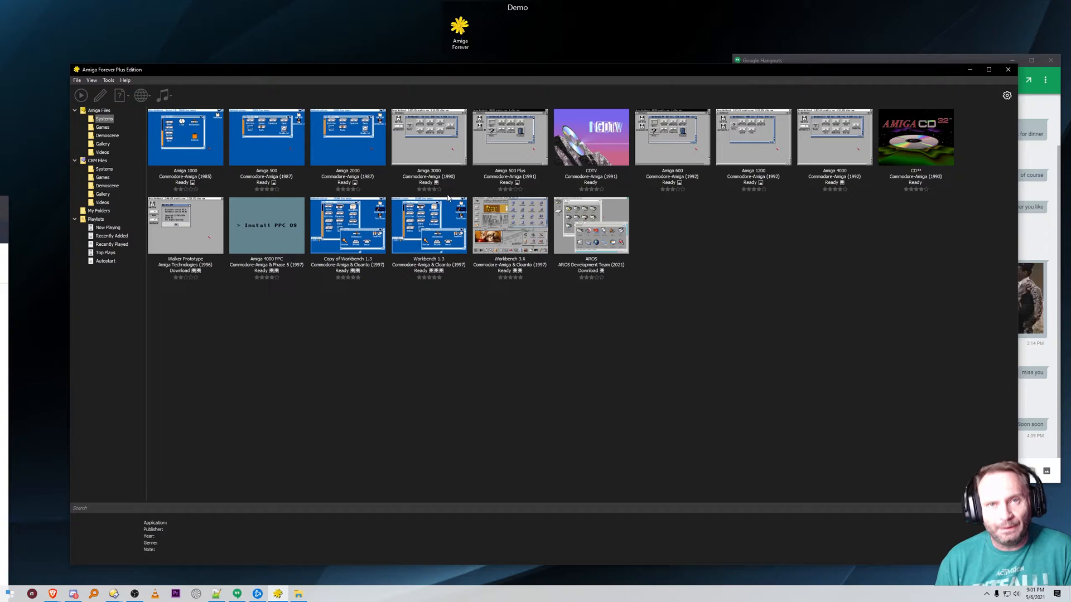
Step: Select the Workbench 3.X tile to show its configuration details
left_click(510, 225)
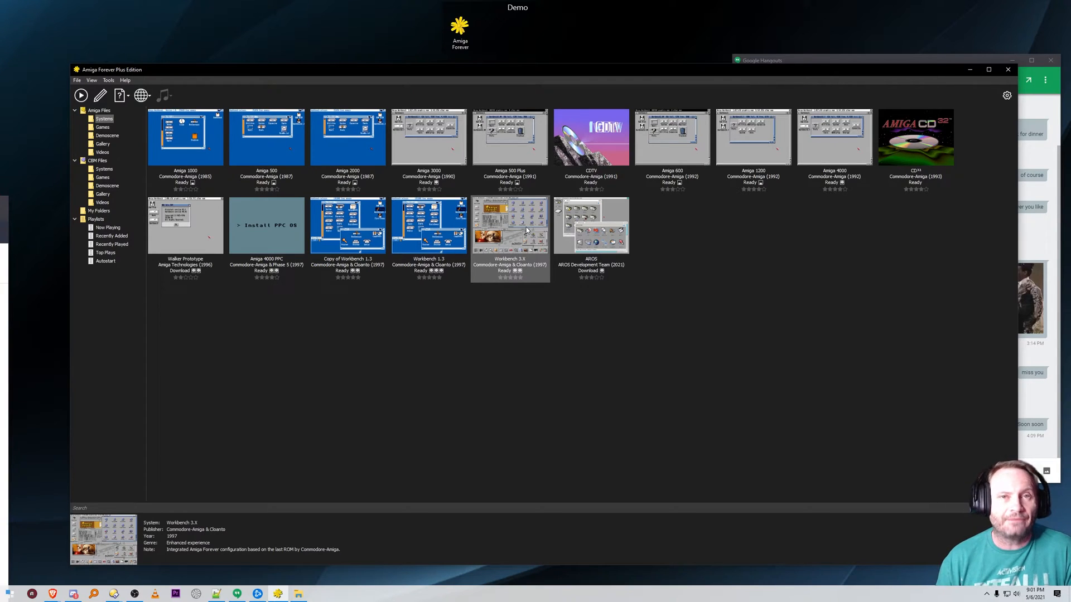
mouse_move(517, 273)
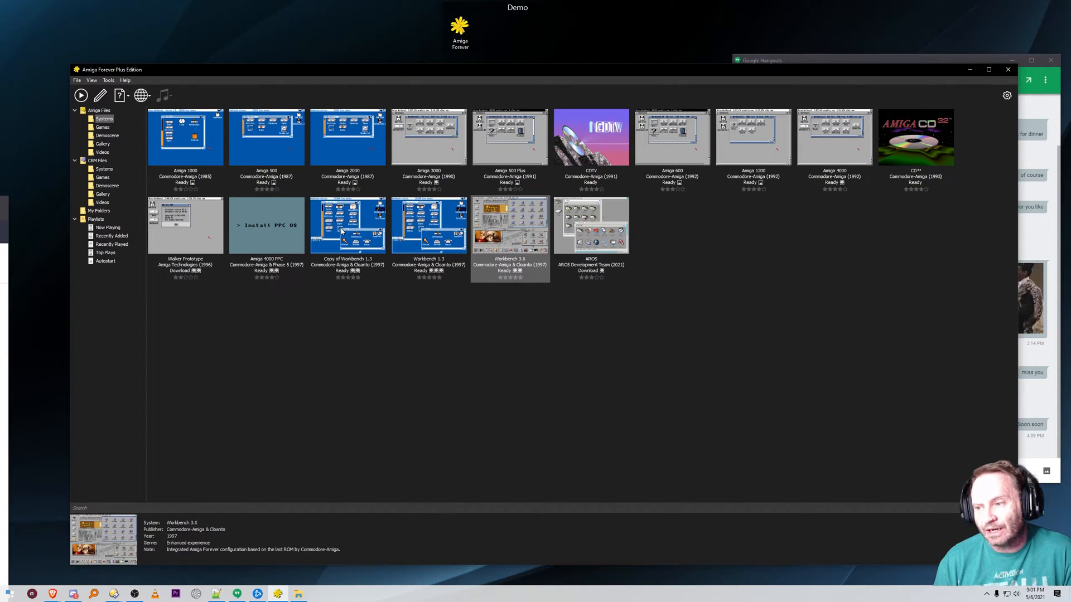
Step: Create a copy of Workbench 3.X and open its Media settings
right_click(509, 226)
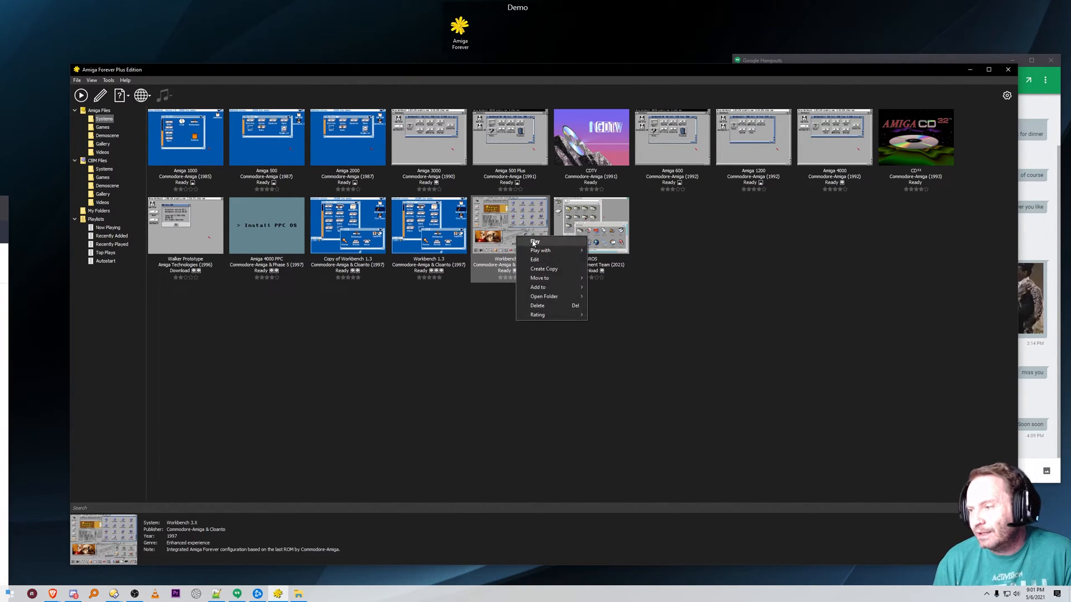
left_click(544, 269)
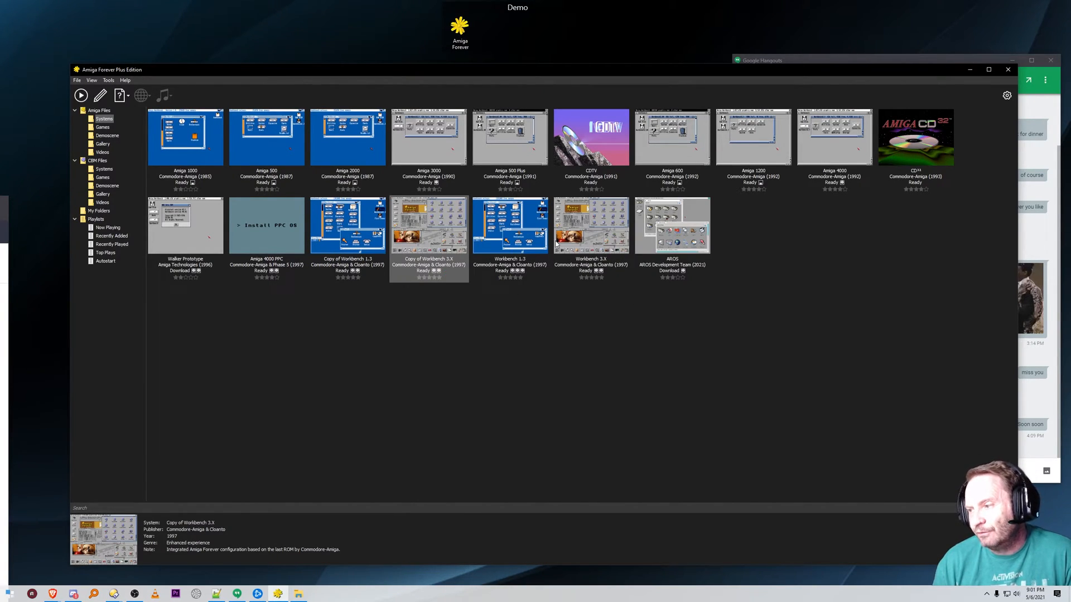
mouse_move(430, 239)
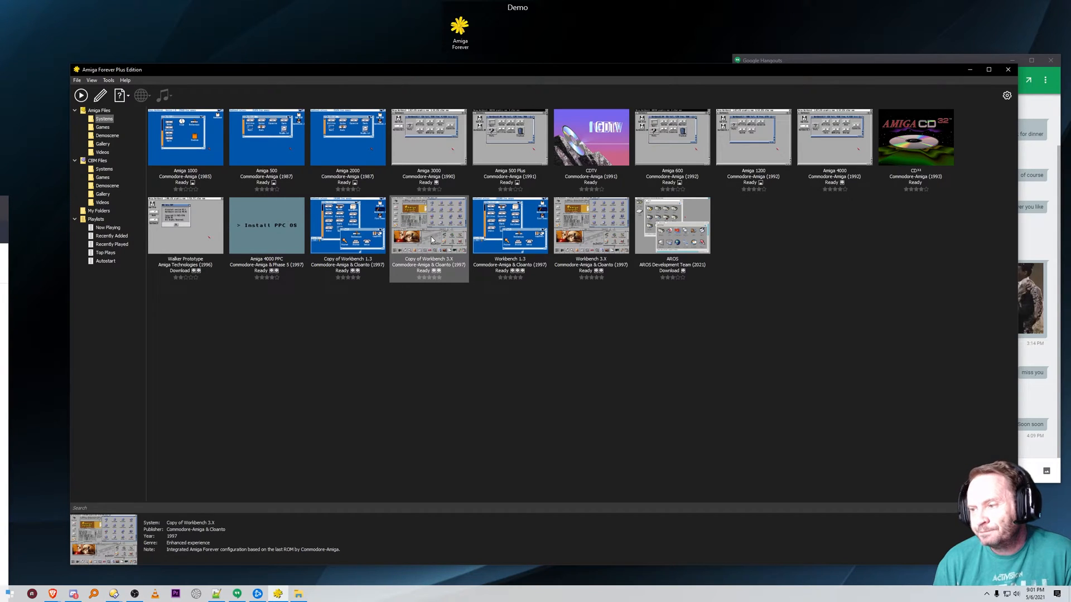
double_click(428, 235)
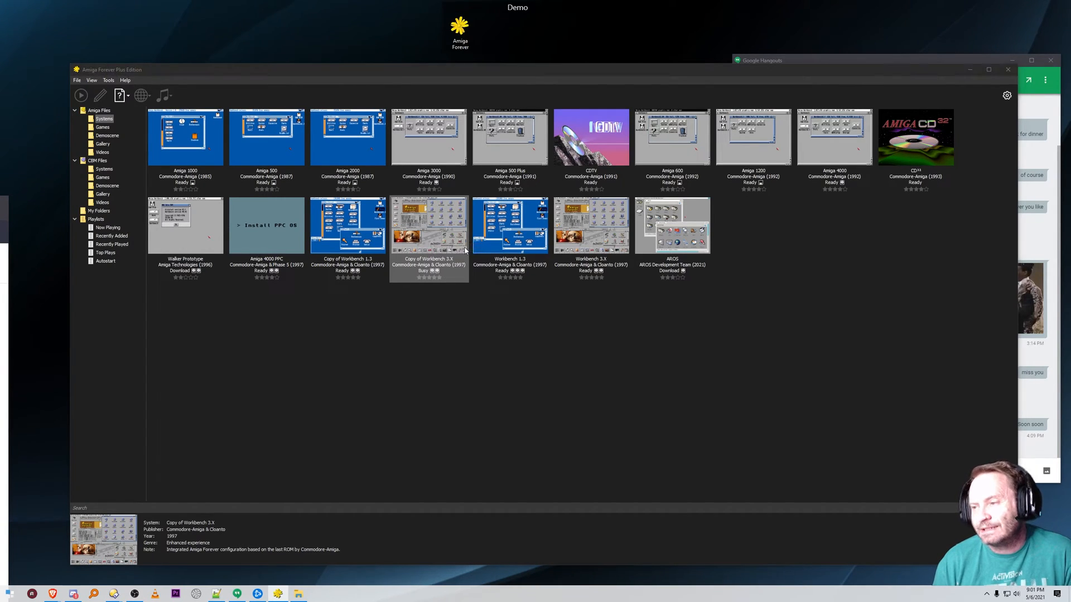
double_click(428, 225)
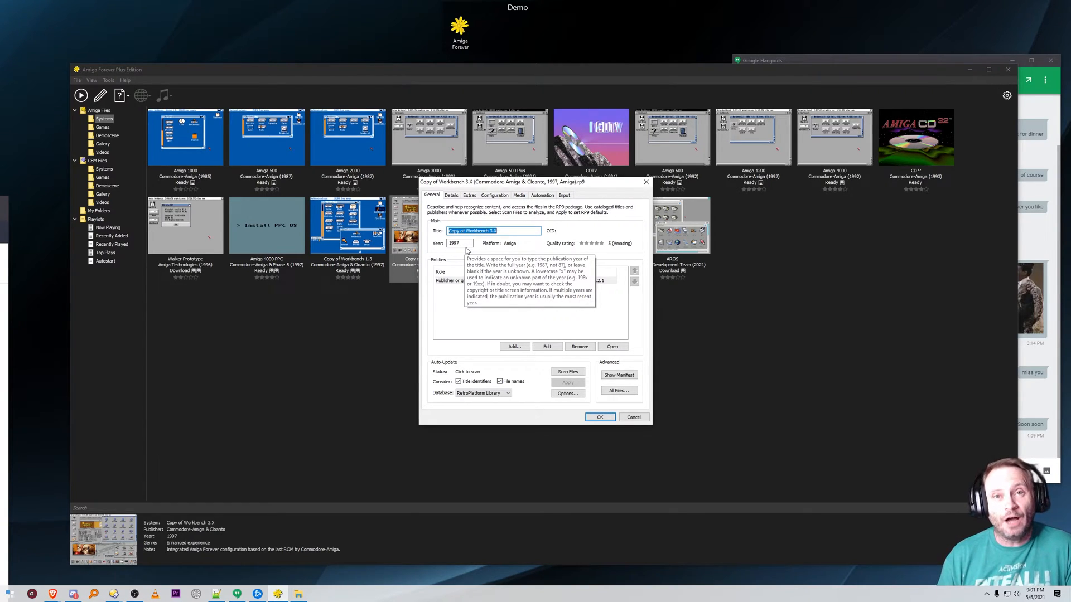
mouse_move(622, 225)
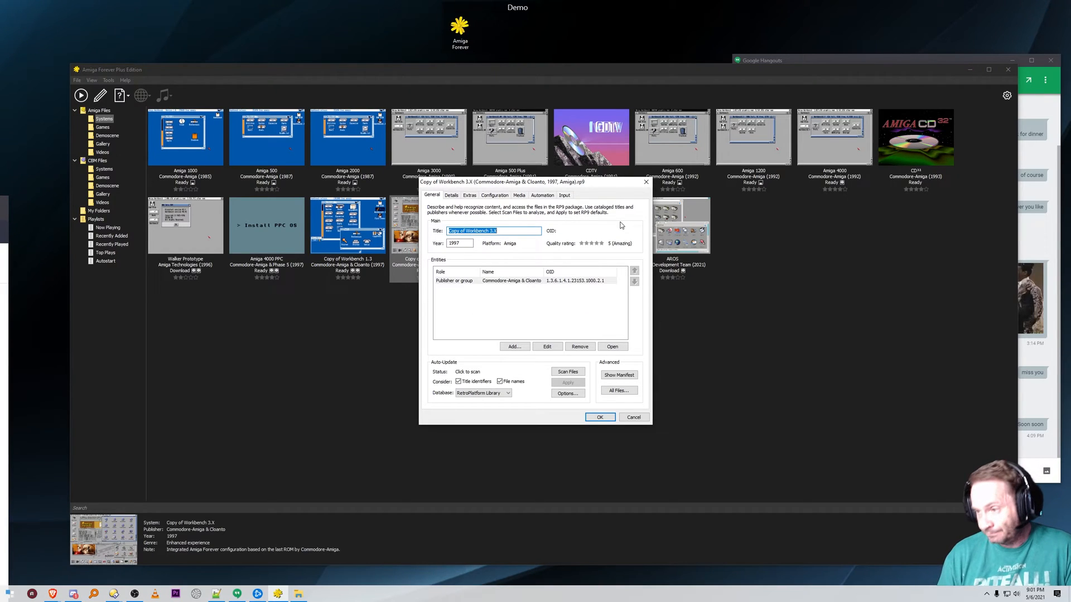
left_click(518, 196)
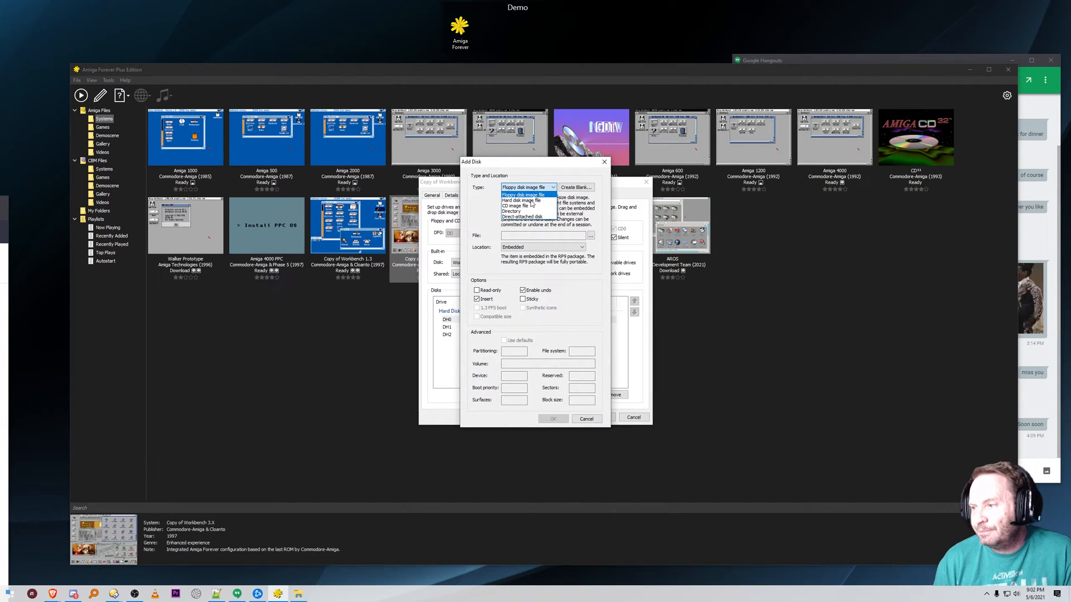
Step: Add a Directory-type disk and browse to C:\amiga\oids as its folder
left_click(513, 206)
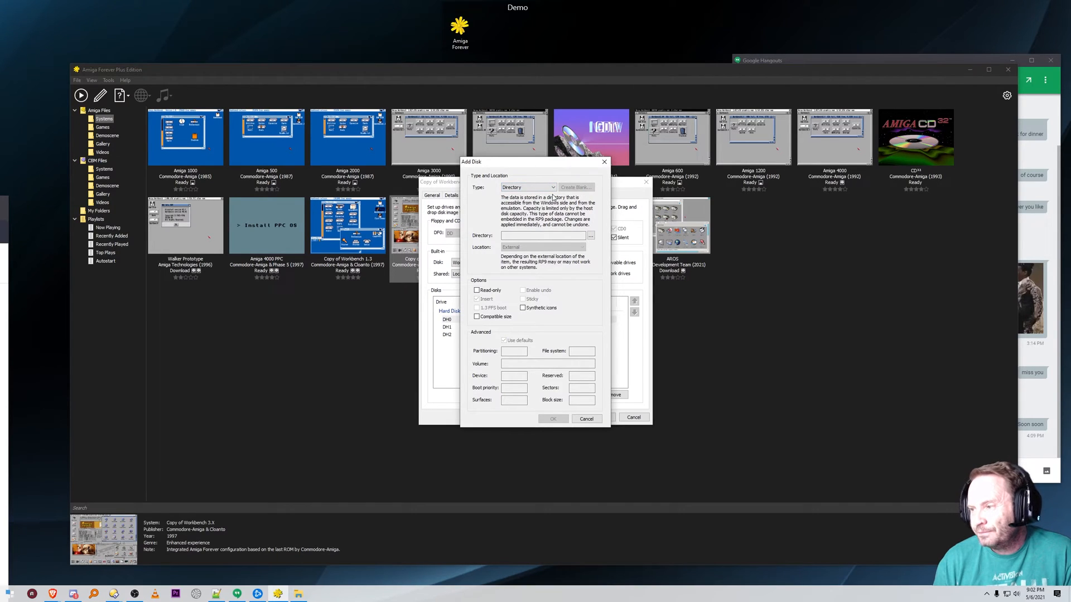
left_click(590, 235)
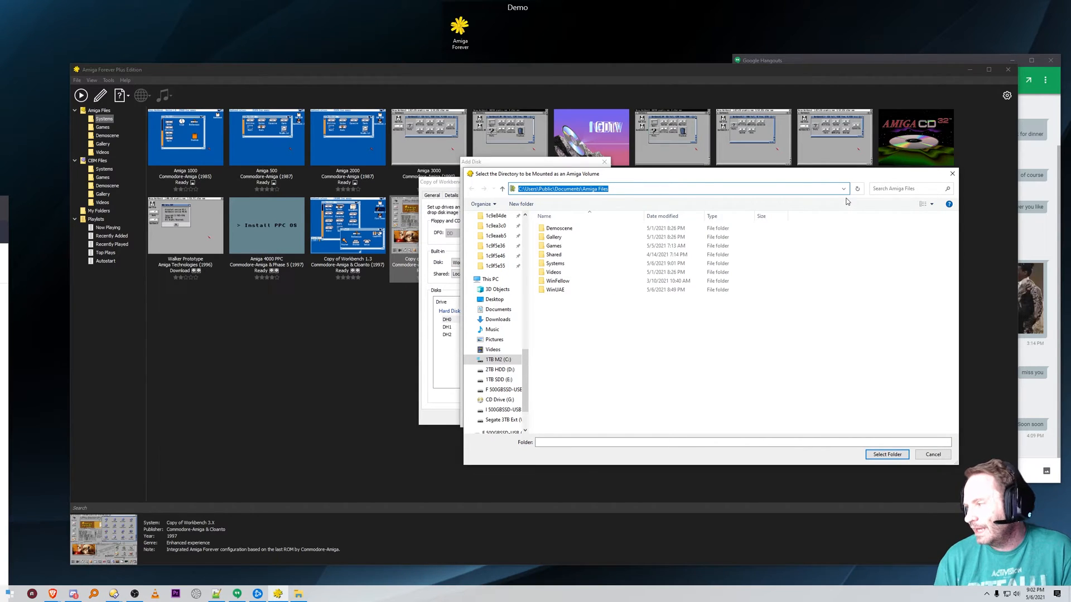
type("c:\\a")
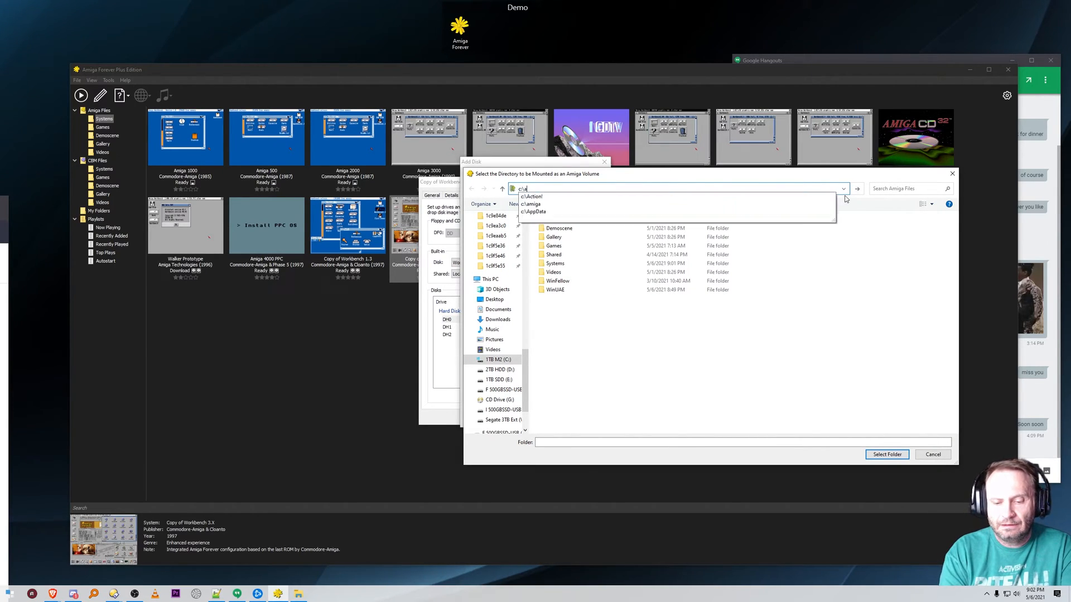
left_click(533, 203)
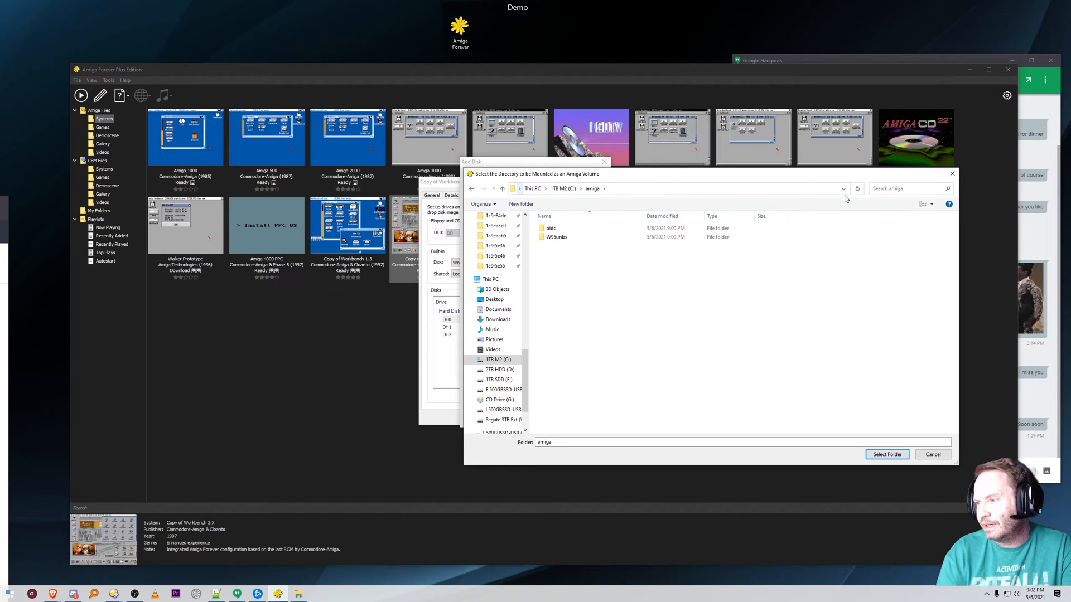
left_click(550, 227)
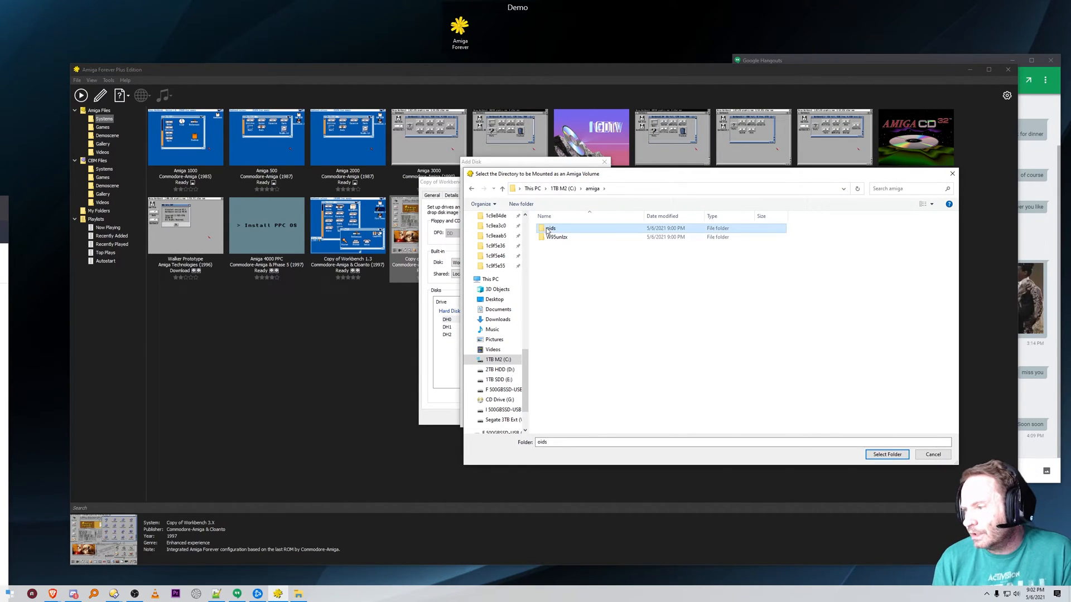
left_click(887, 454)
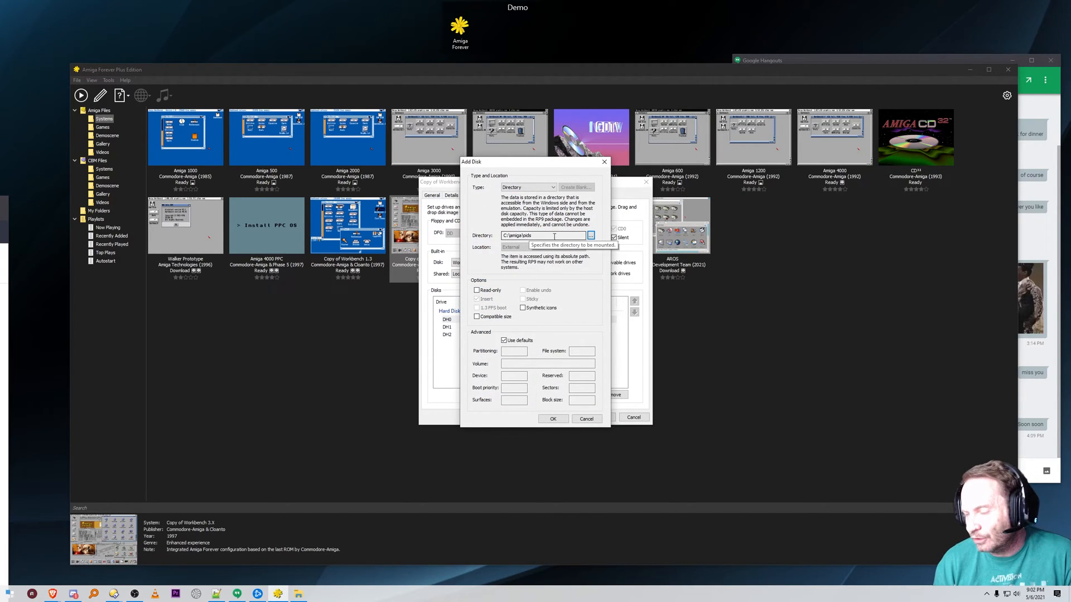
Step: Confirm C:\amiga\oids as hard disk DH3 and save the copy's settings
left_click(552, 418)
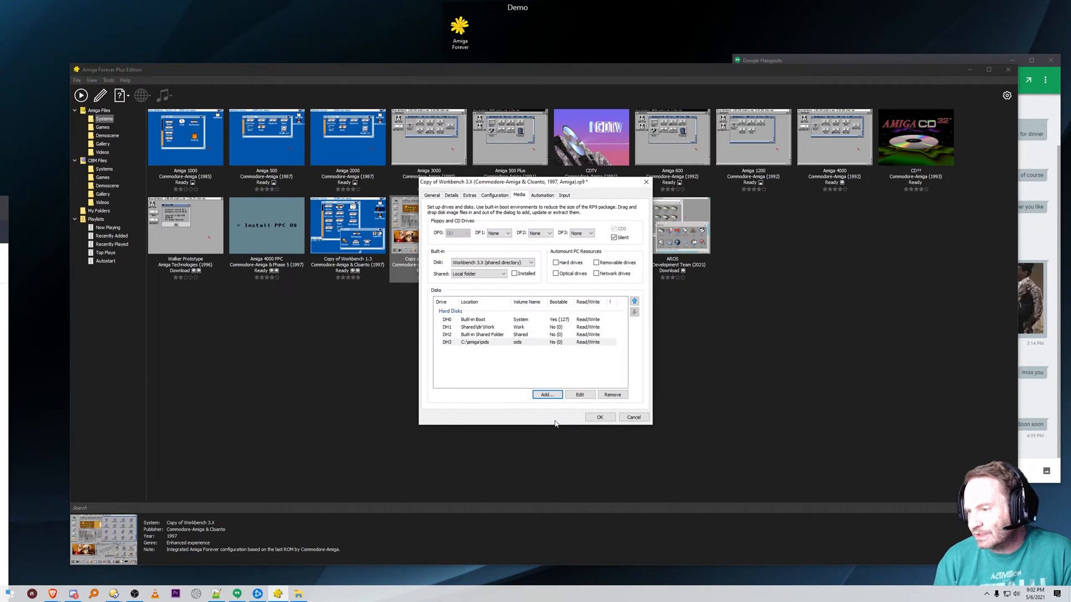
mouse_move(461, 345)
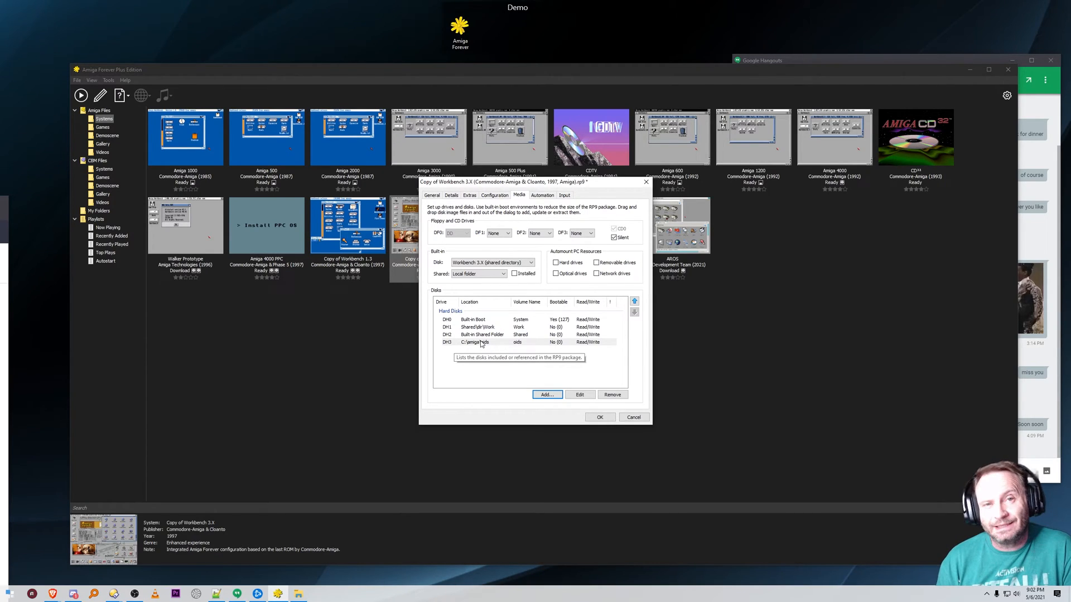
mouse_move(540, 347)
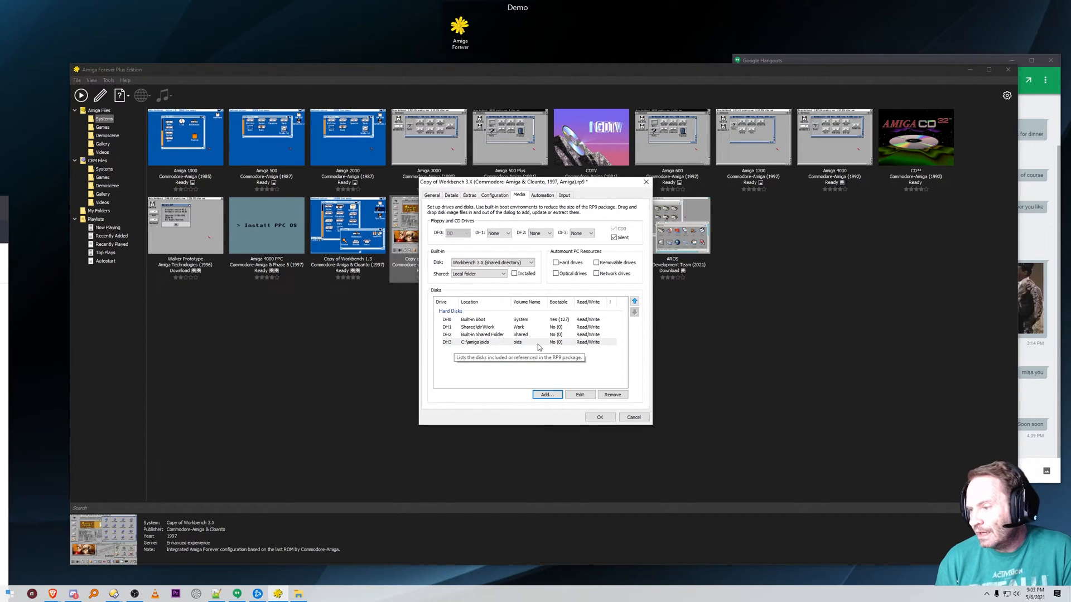
mouse_move(595, 341)
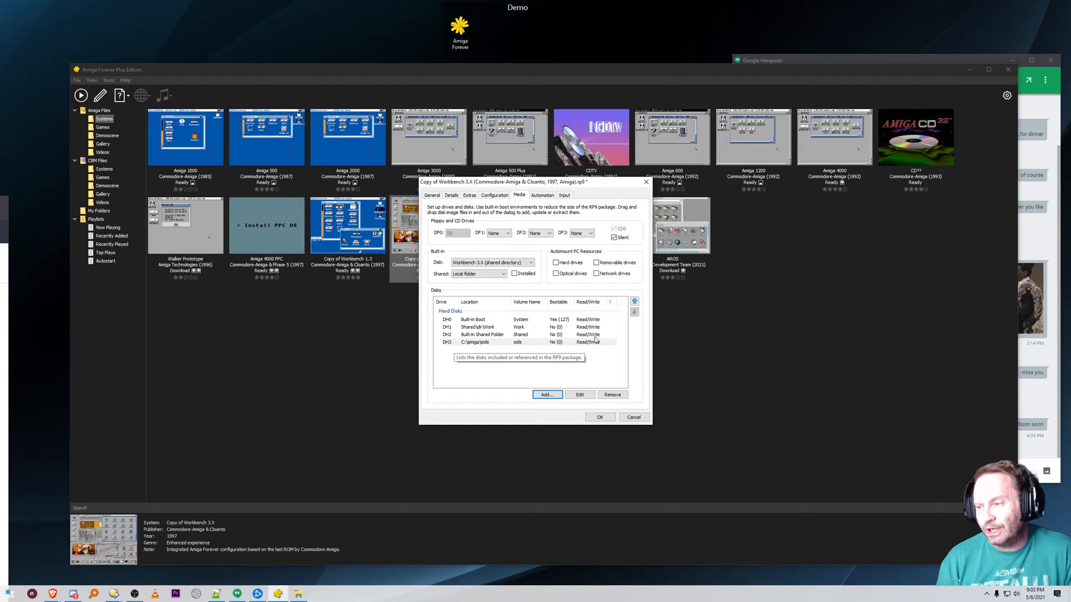
left_click(599, 417)
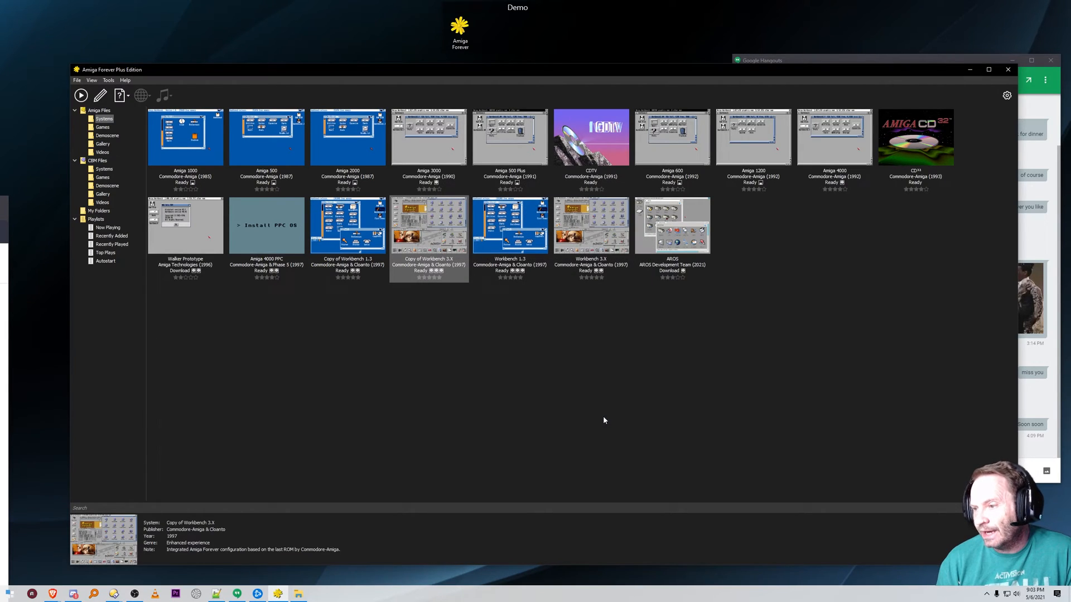
mouse_move(422, 223)
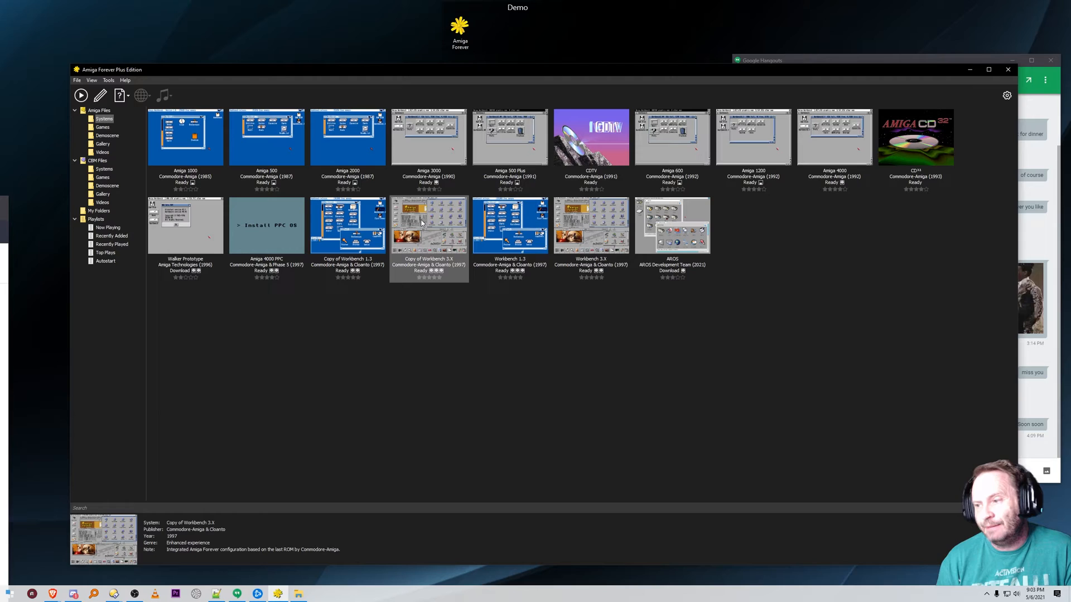
Step: Rename the copied configuration to WB 3.1 Oids and select it
right_click(428, 225)
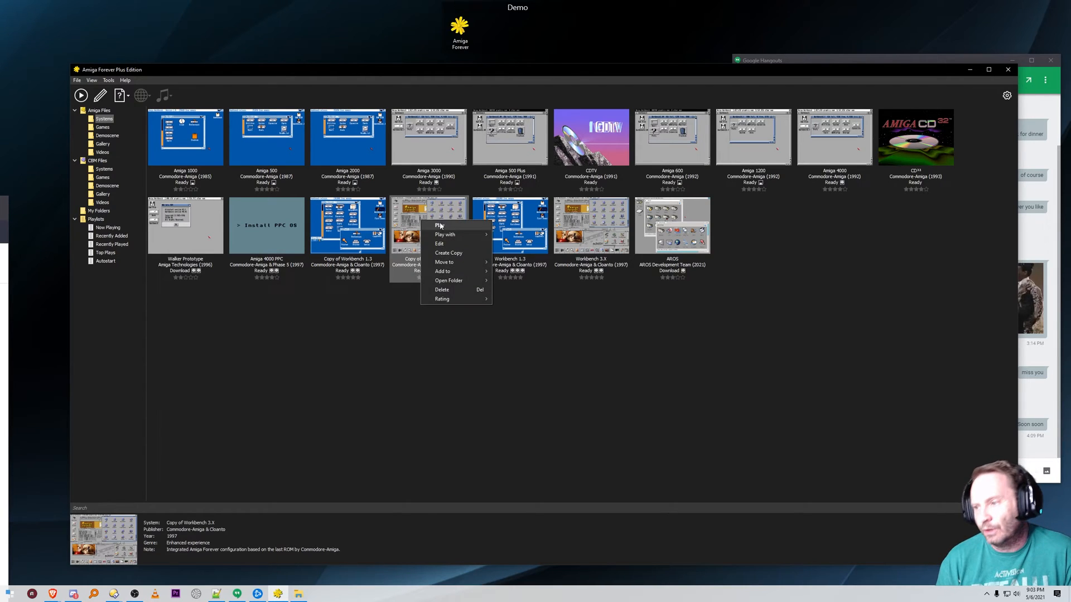
left_click(428, 249)
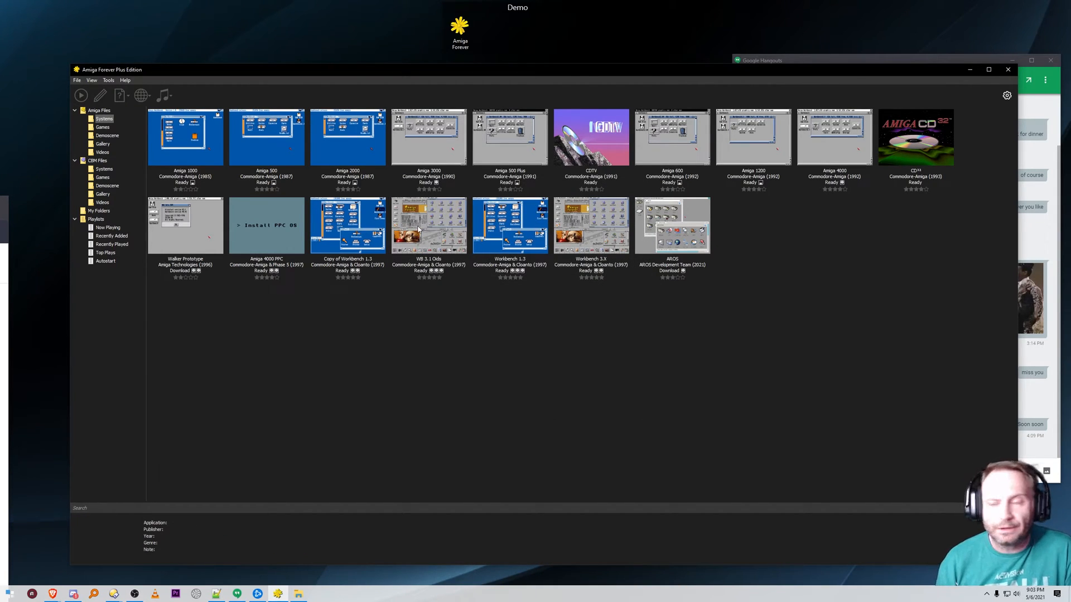
left_click(428, 226)
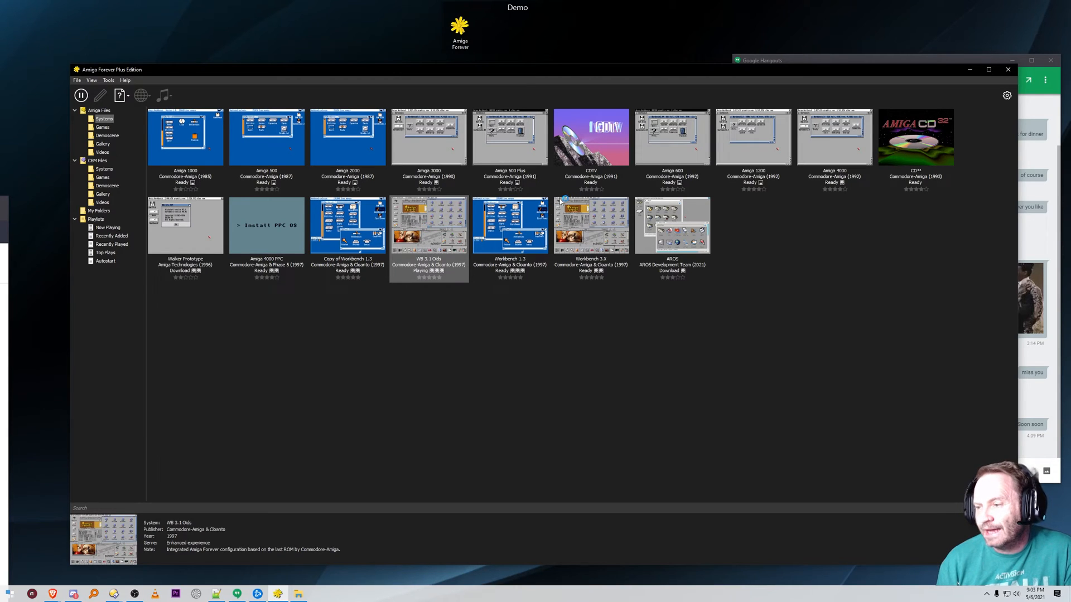
Step: Launch WB 3.1 Oids and let it boot to the Workbench desktop
double_click(428, 225)
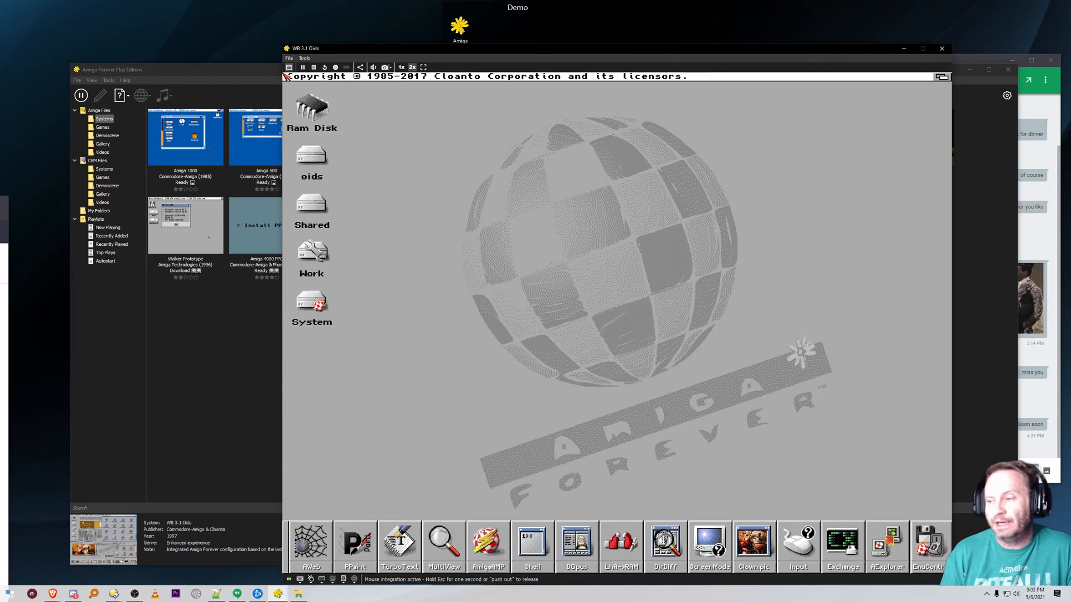
mouse_move(451, 170)
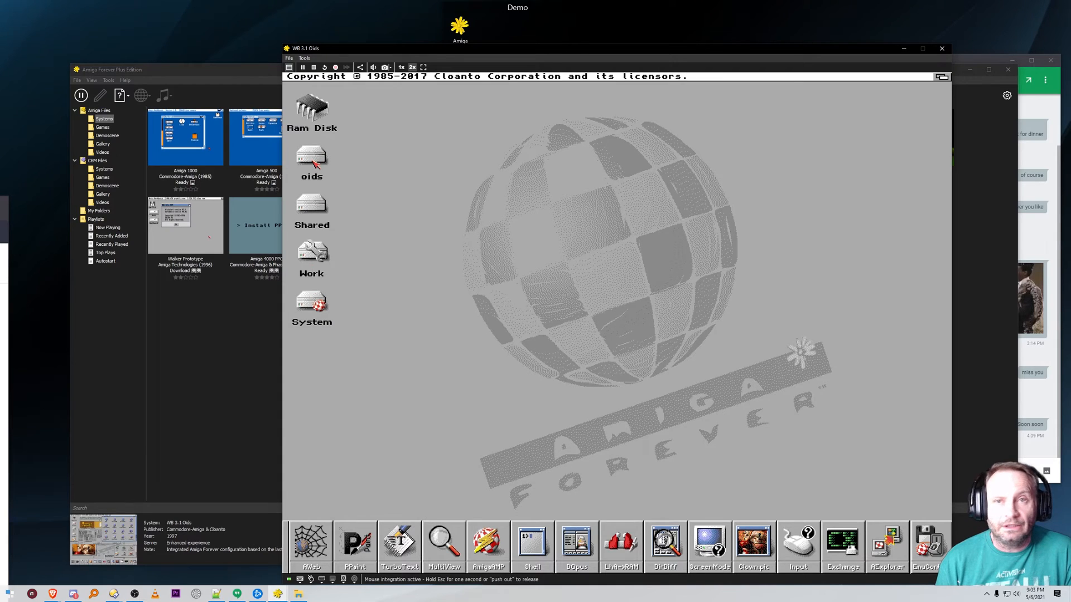
Step: Open the oids disk and run the oids program, bringing up the Execute a file requester
double_click(311, 154)
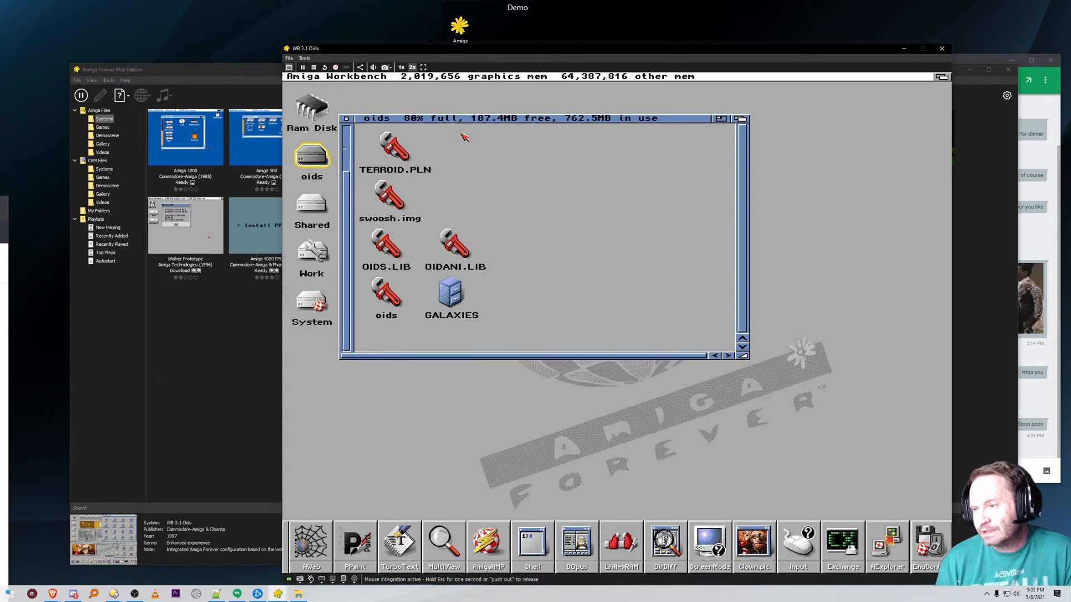
mouse_move(497, 244)
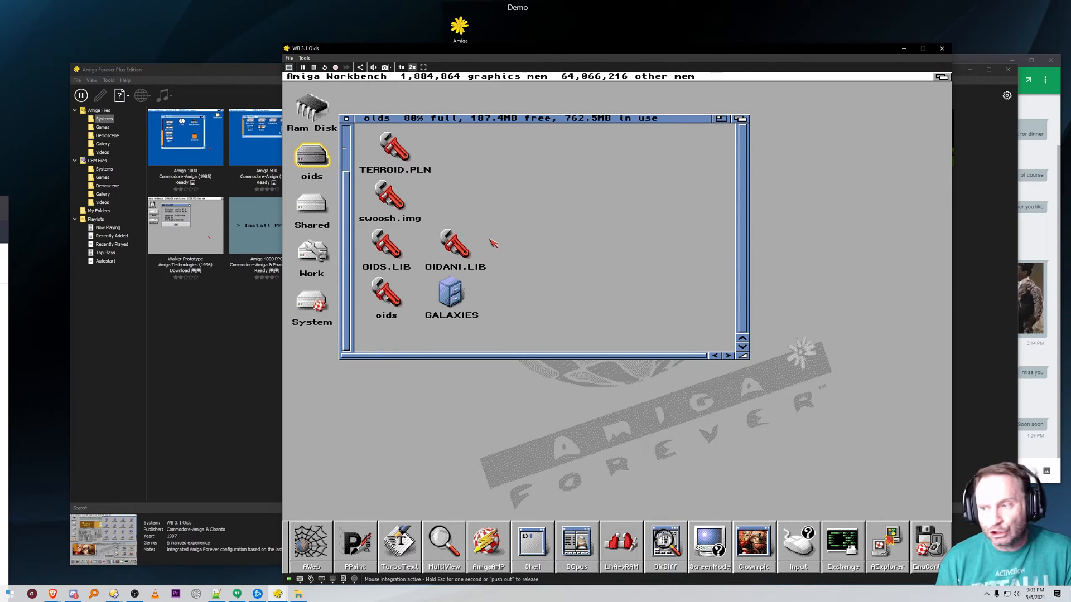
mouse_move(485, 261)
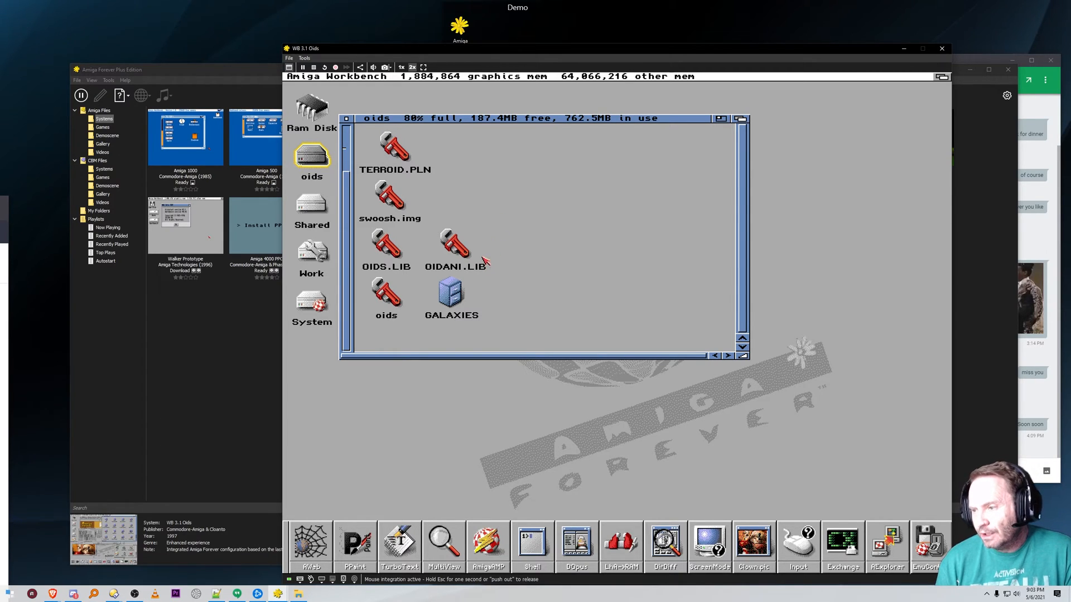
mouse_move(386, 256)
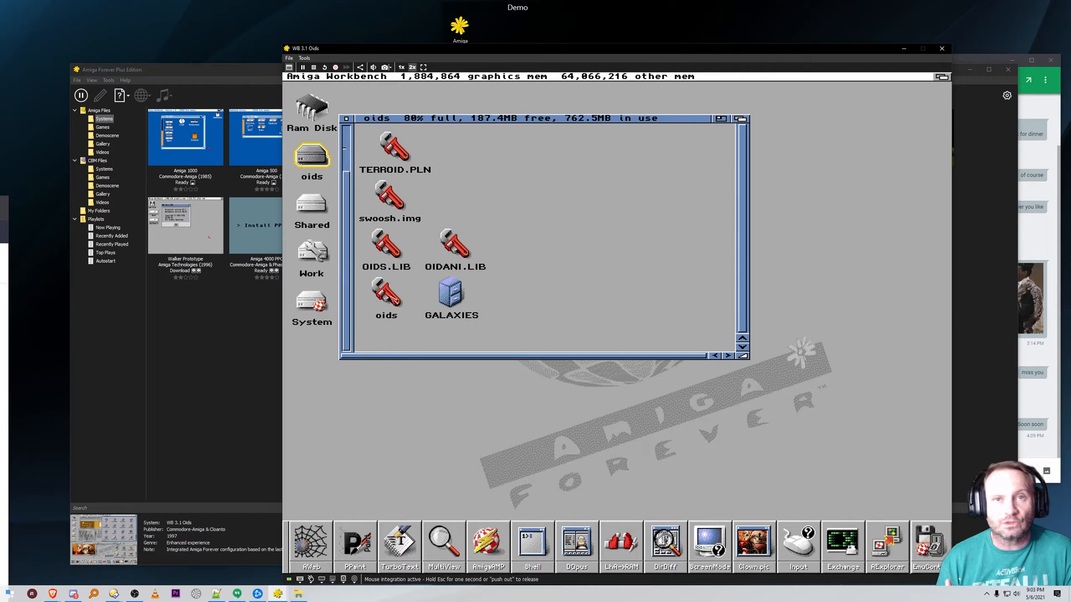
mouse_move(477, 292)
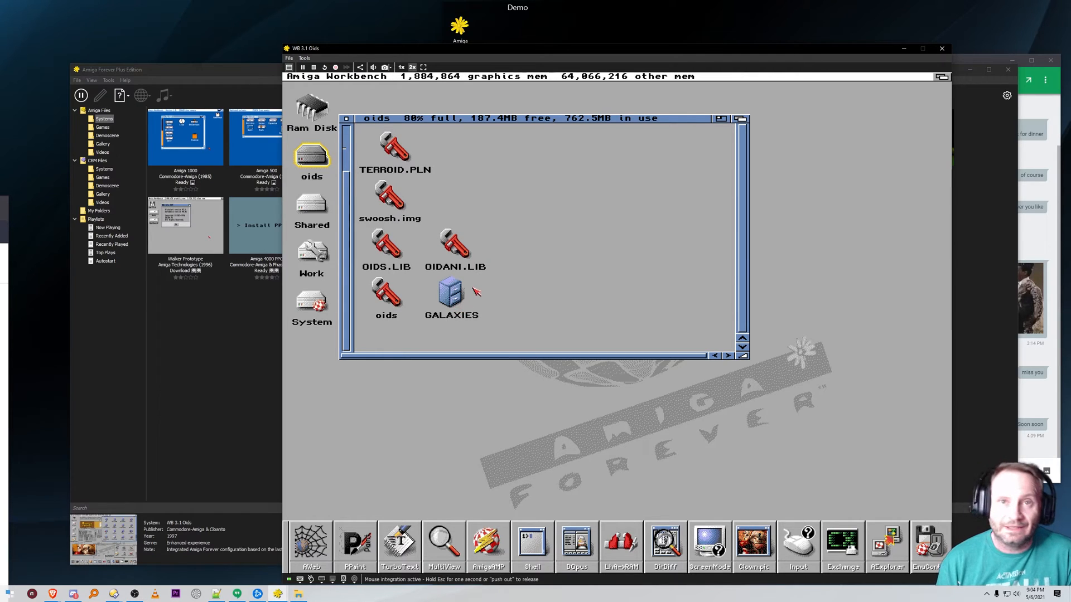
double_click(386, 294)
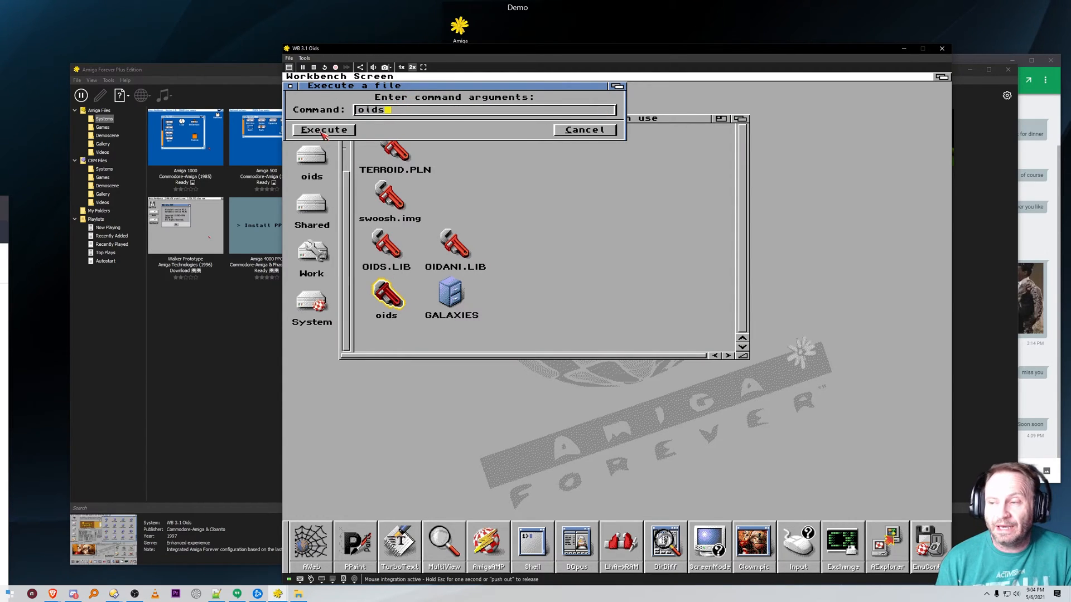
Step: Execute the oids command and start the MOOSEoids galaxy from the selection list
left_click(323, 129)
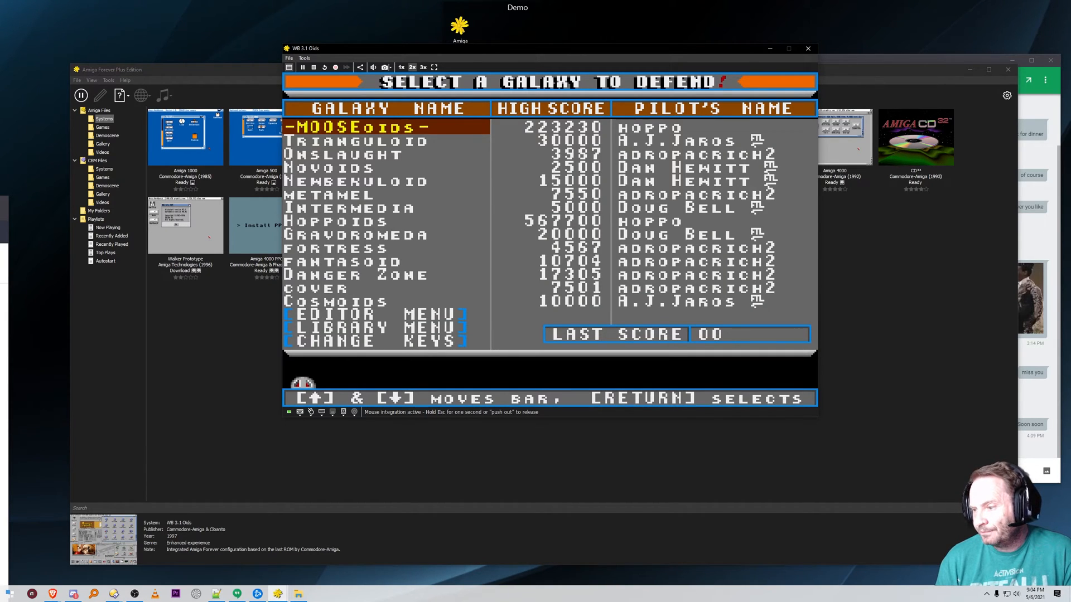
key("Down")
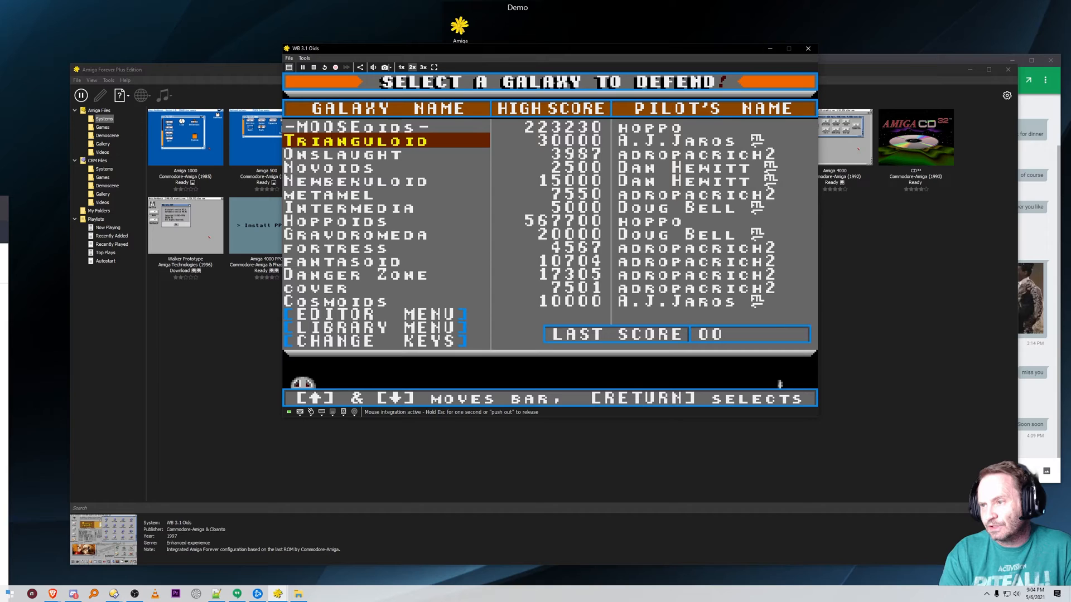
key("up")
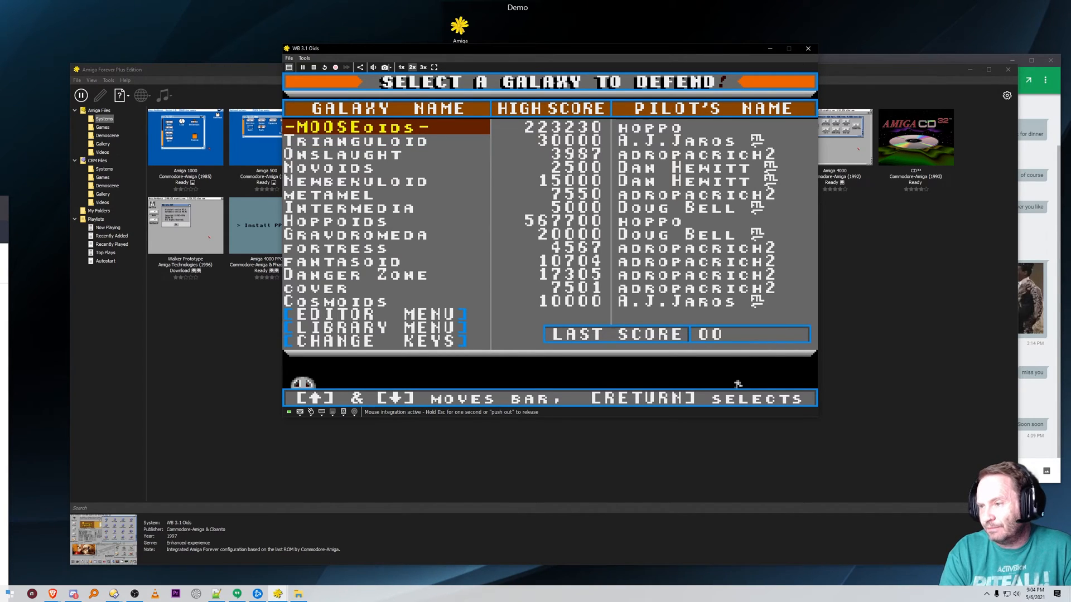
key("Return")
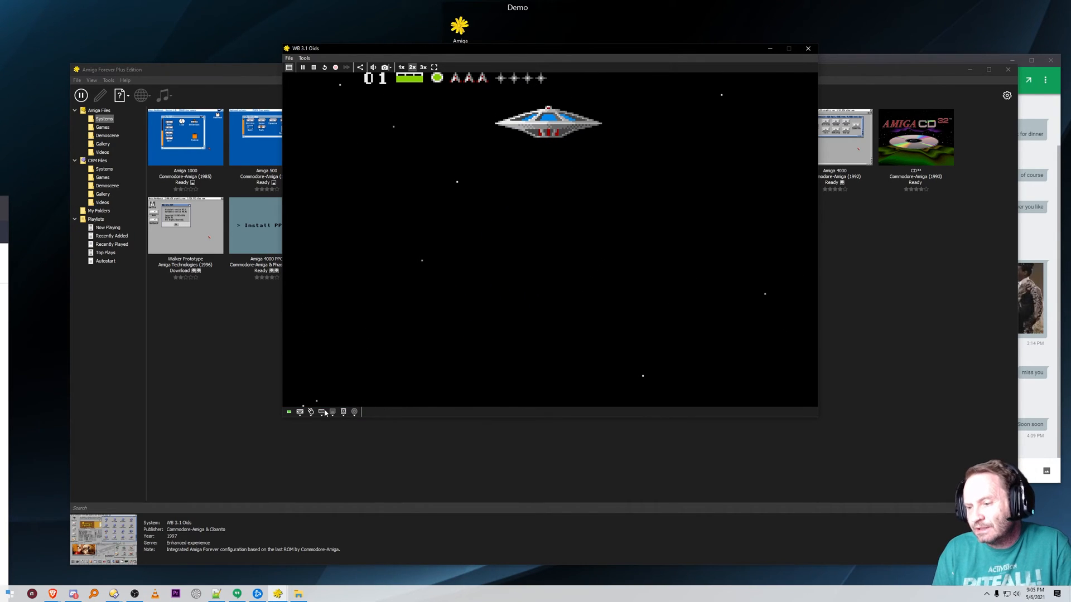
Step: Check the controller port device menu without changes, then quit the current Oids game back to galaxy selection
left_click(321, 412)
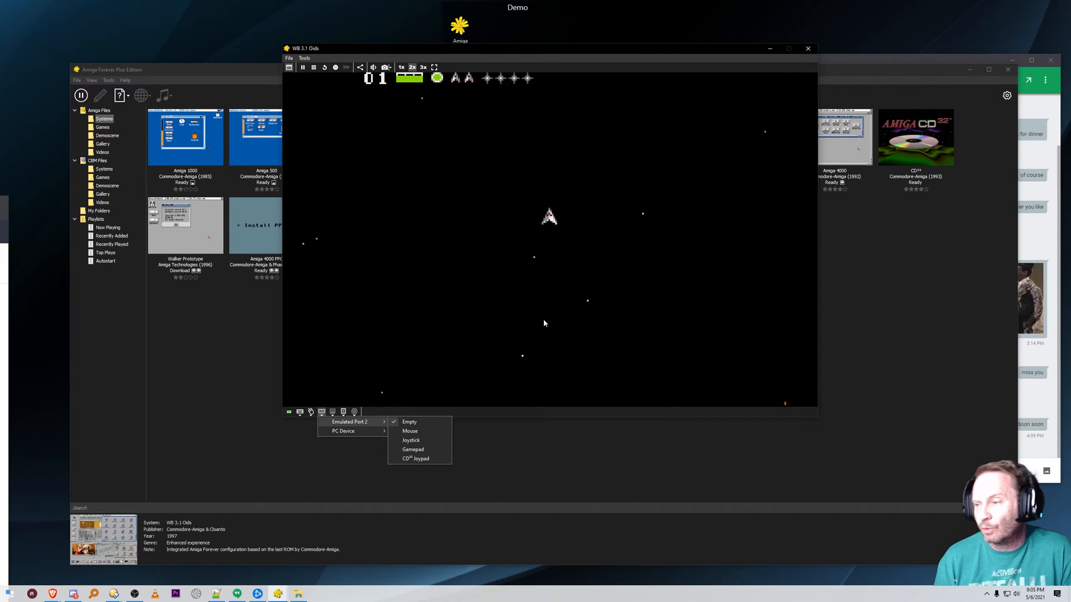
left_click(410, 431)
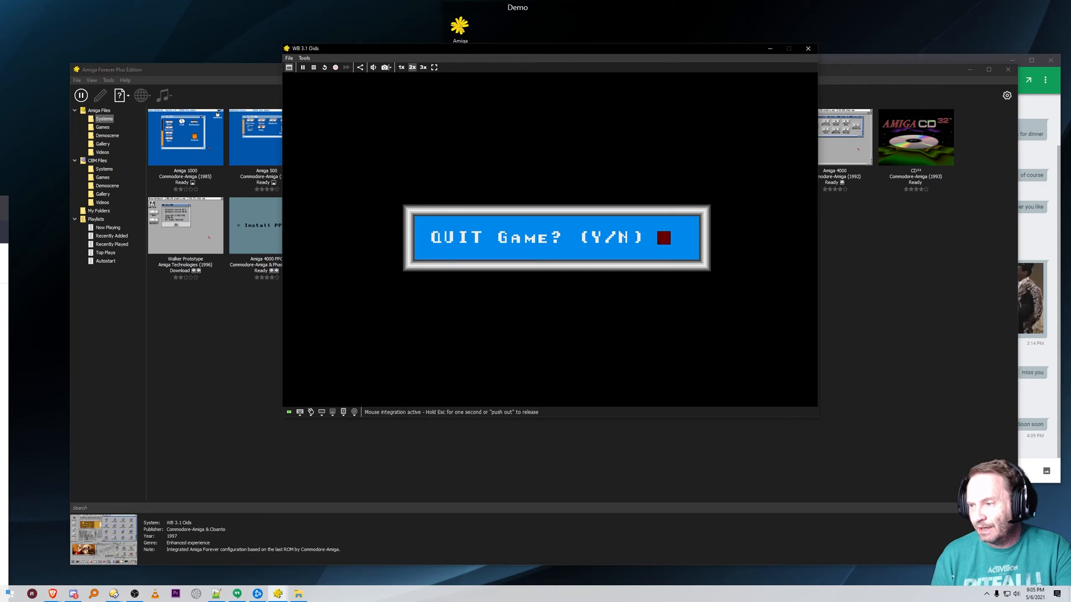
key("n")
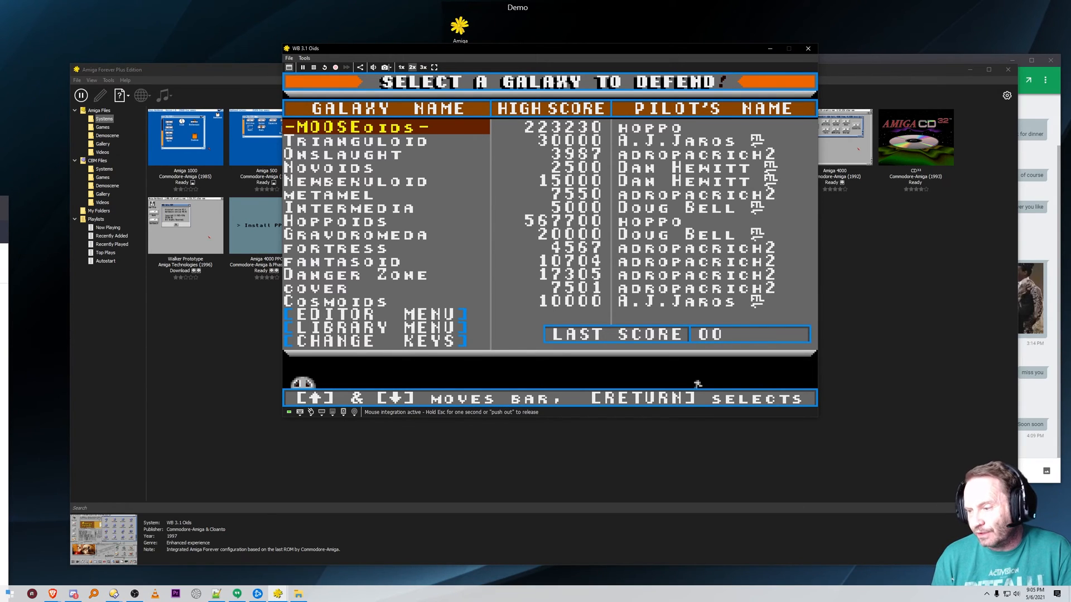
Step: Move the galaxy selection bar, then close the emulation window to bring up the Close confirmation
key("Down")
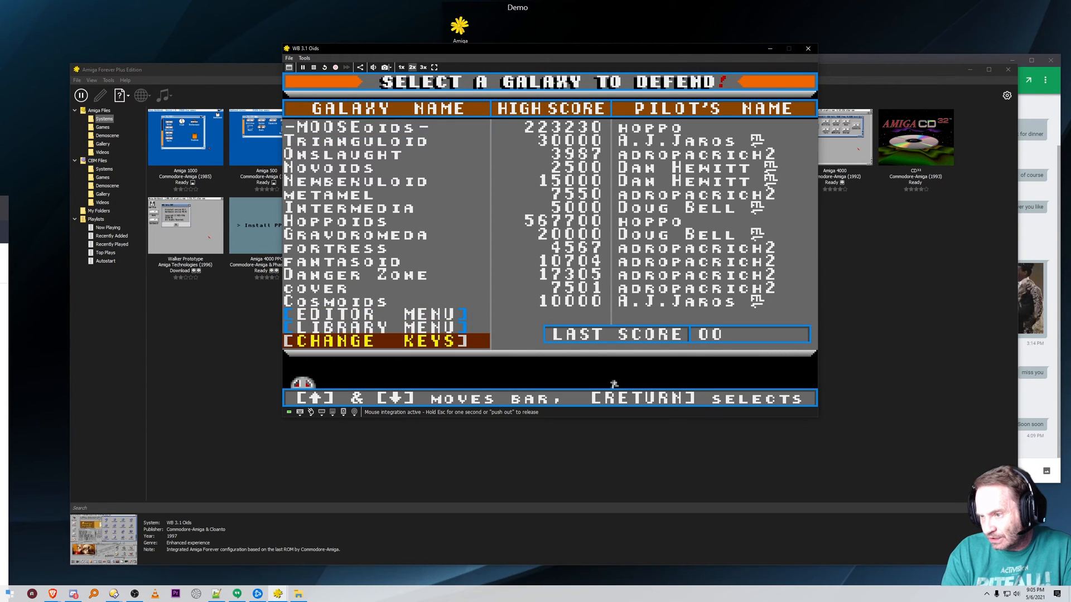
key("up")
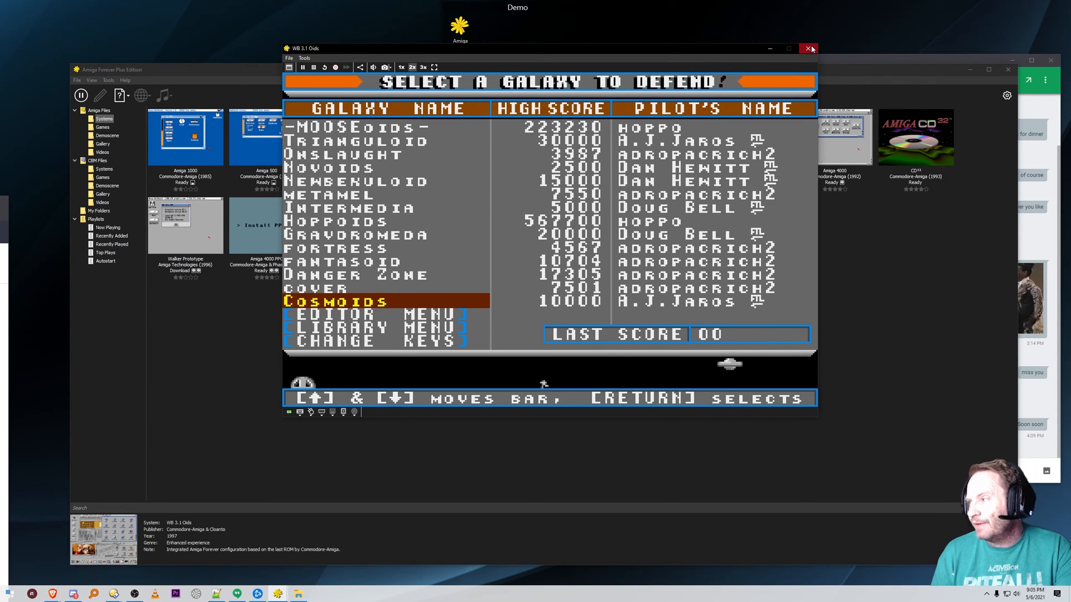
left_click(810, 48)
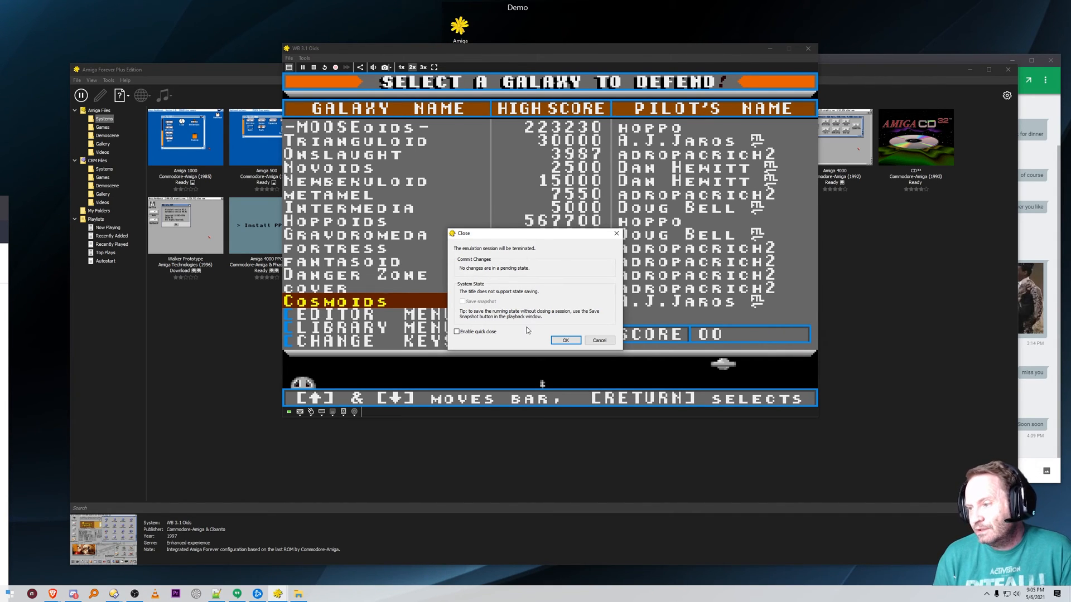
Step: Confirm terminating the session and relaunch WB 3.1 Oids to its Workbench desktop
left_click(564, 340)
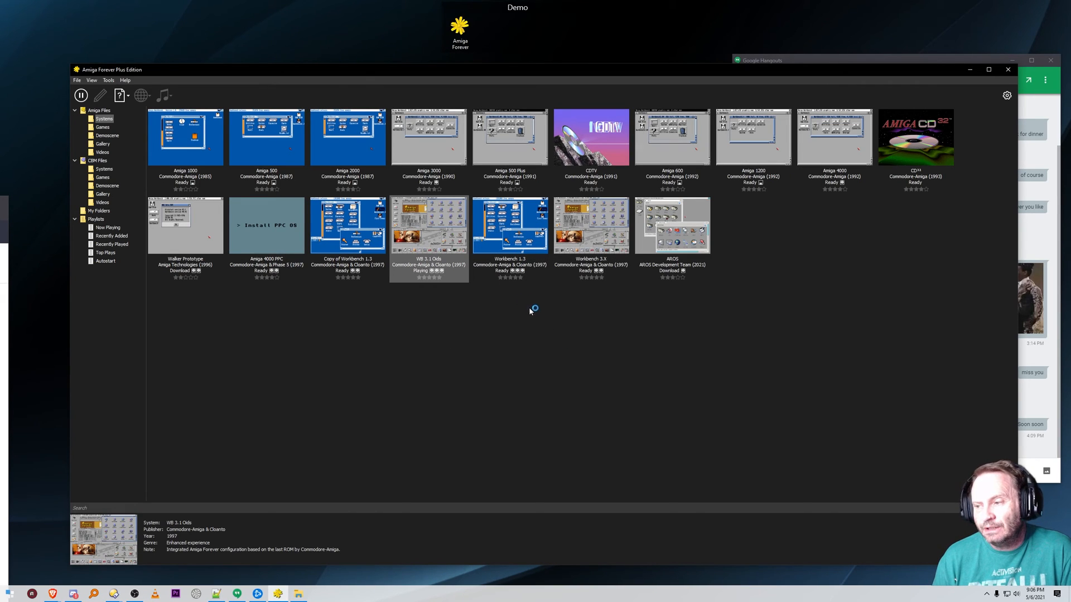
double_click(429, 225)
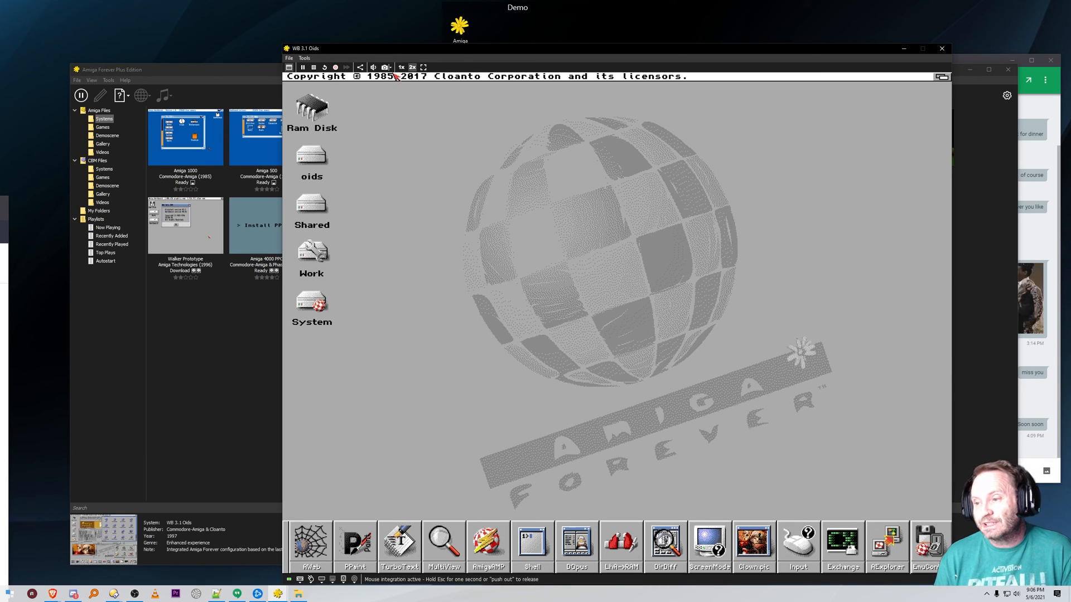
mouse_move(319, 164)
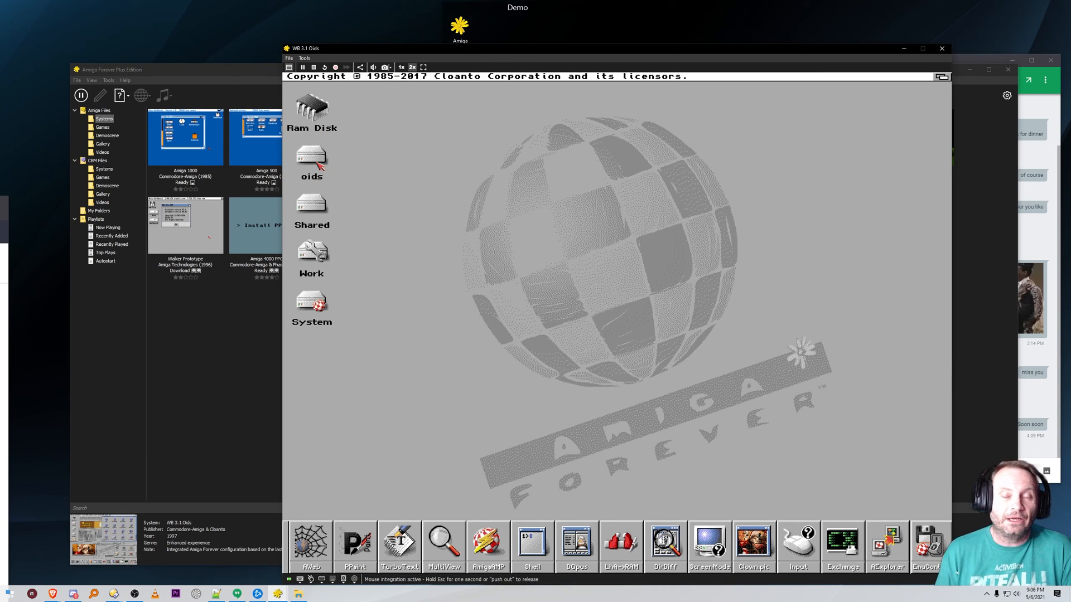
mouse_move(619, 207)
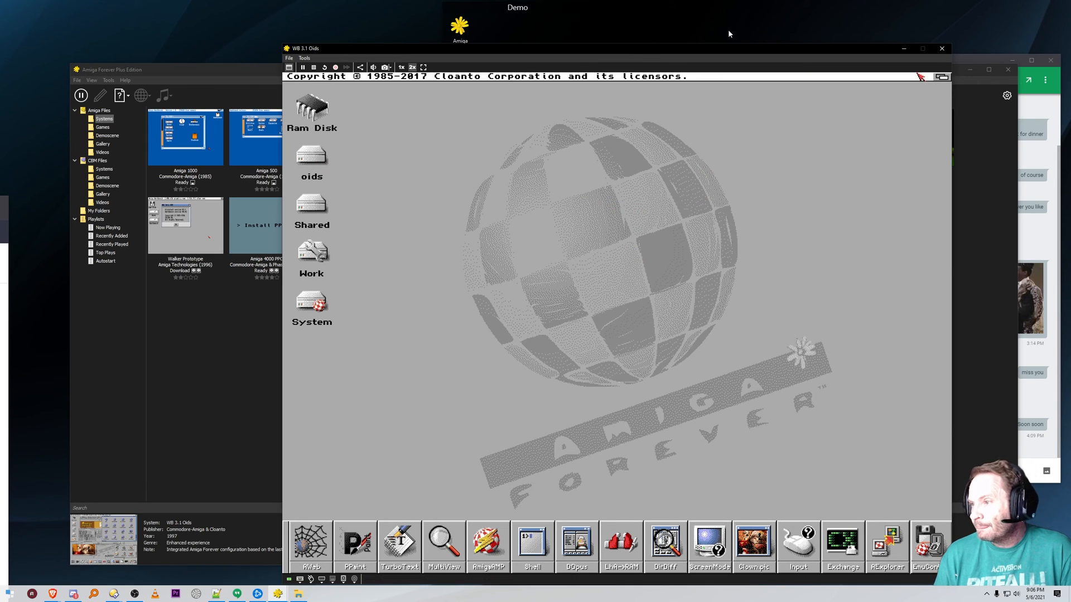
mouse_move(911, 77)
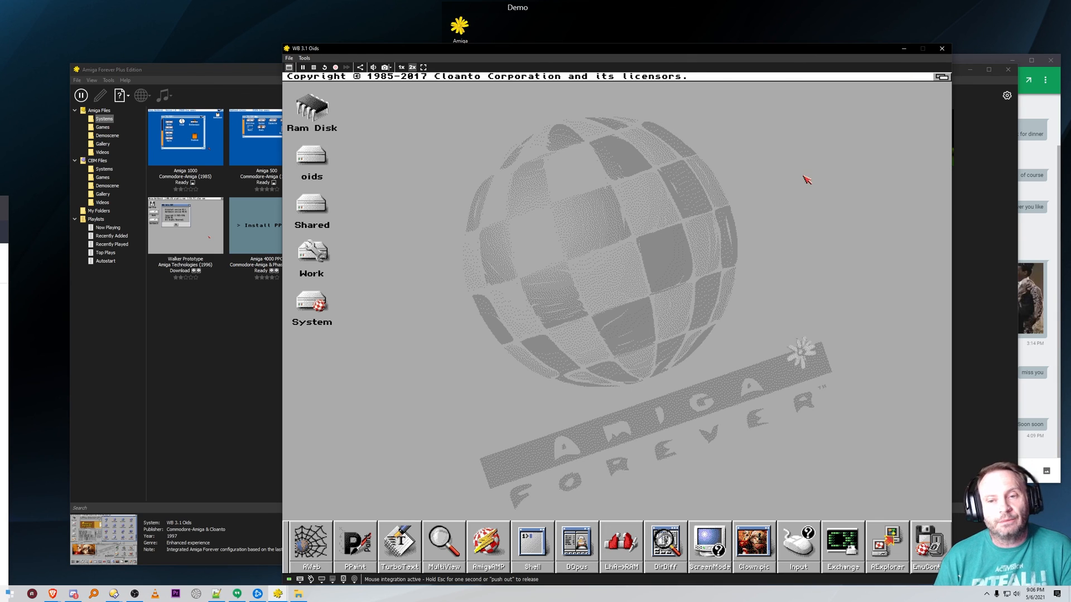
mouse_move(286, 299)
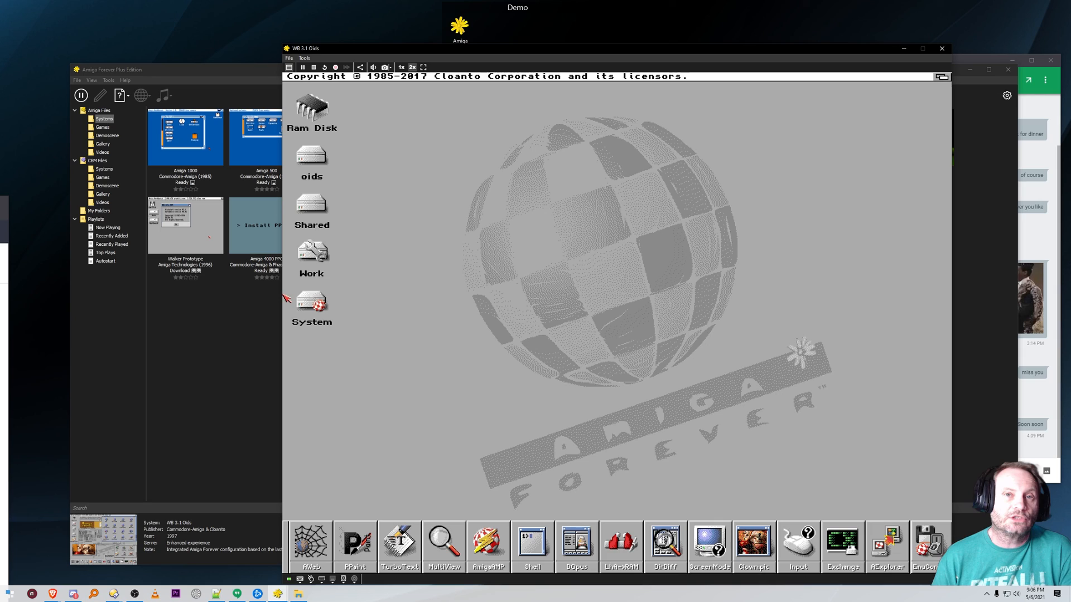